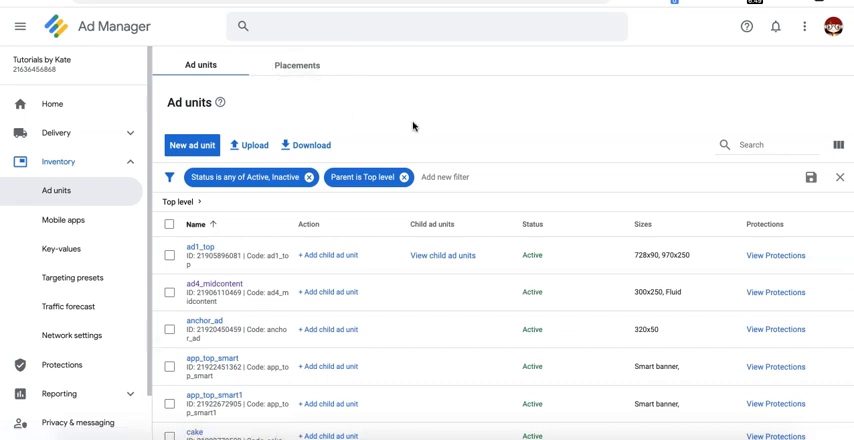
{"action": "mouse_move", "coordinate": [322, 92]}
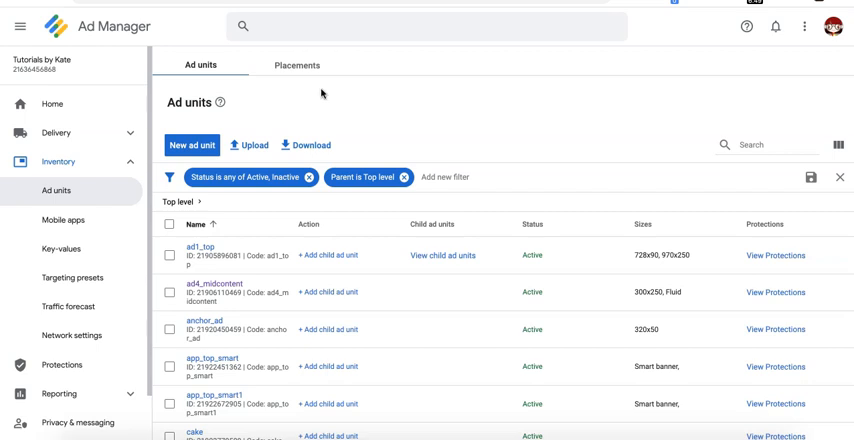
{"action": "mouse_move", "coordinate": [456, 130]}
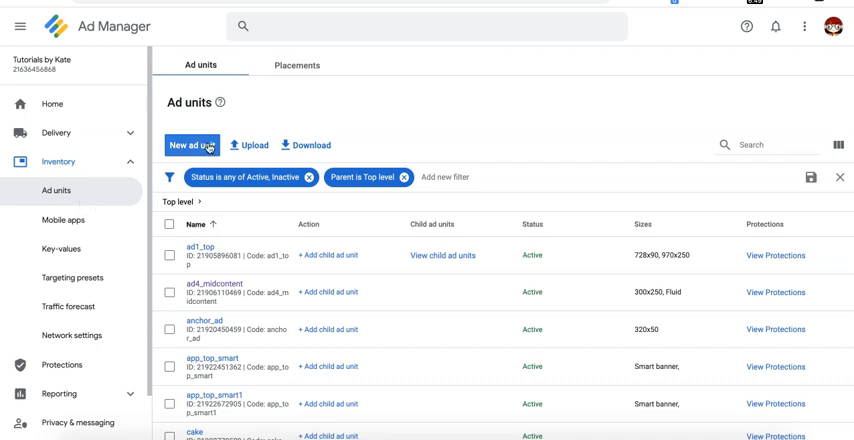
- Create a new top-level ad unit and name it test_video_2
{"action": "left_click", "coordinate": [192, 144]}
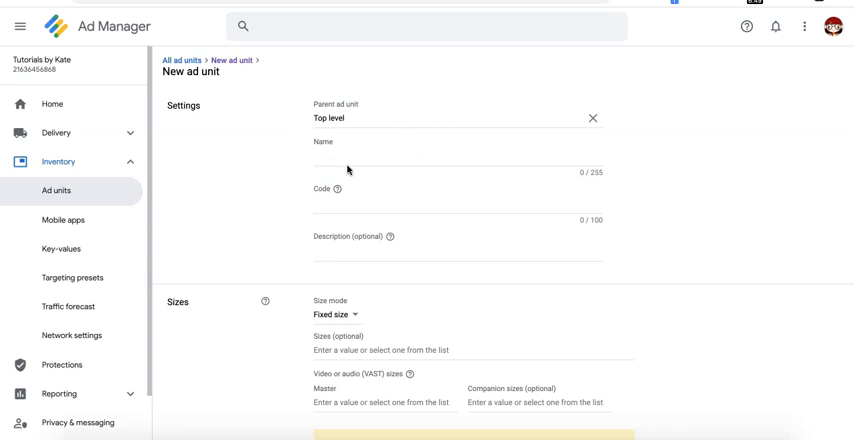
{"action": "left_click", "coordinate": [456, 160]}
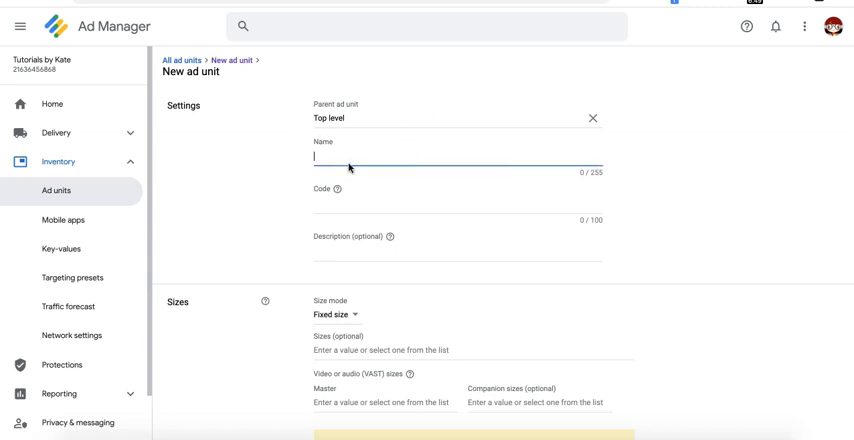
{"action": "type", "text": "test"}
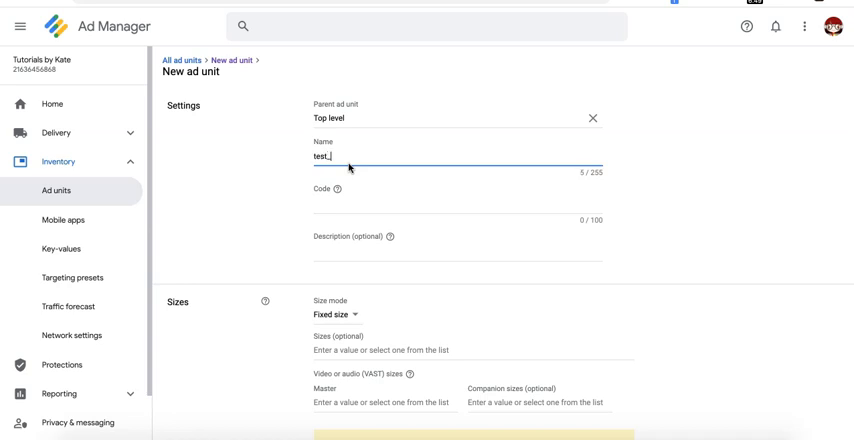
{"action": "type", "text": "_video_2"}
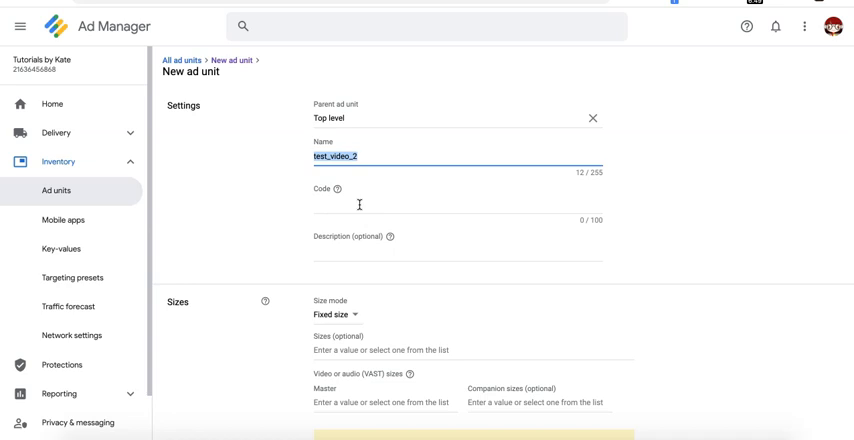
- Add video (VAST) master sizes 400x300 and 640x480, then reach the 400x300 companion field
{"action": "scroll", "scroll_direction": "down", "scroll_amount": 3}
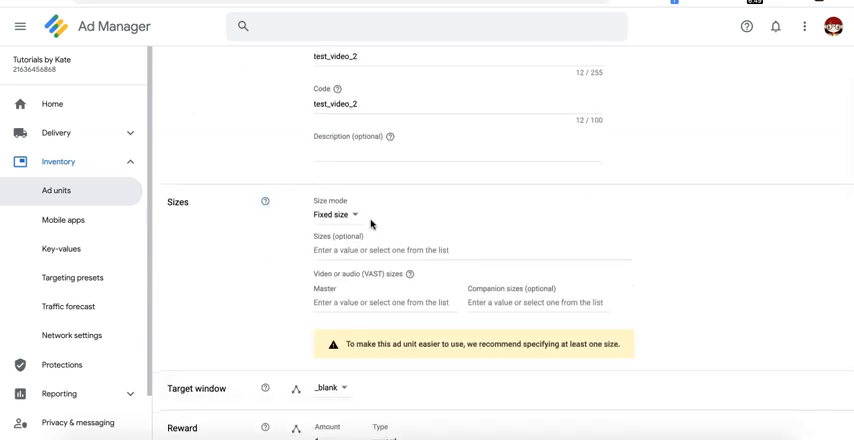
{"action": "mouse_move", "coordinate": [356, 236]}
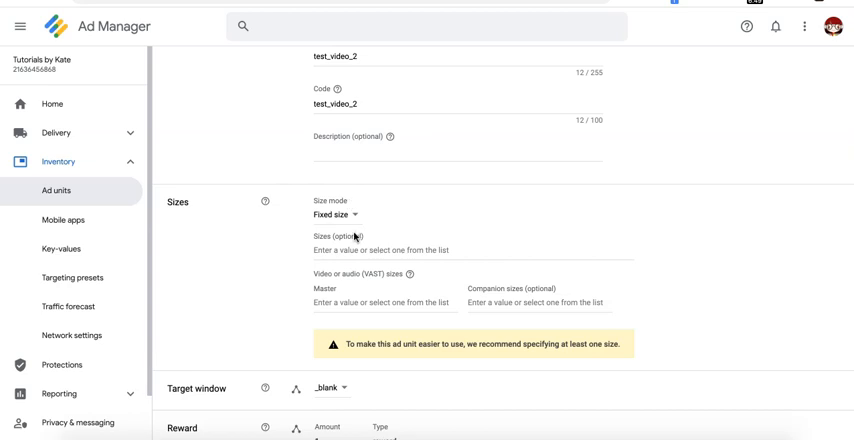
{"action": "scroll", "scroll_direction": "down", "scroll_amount": 3}
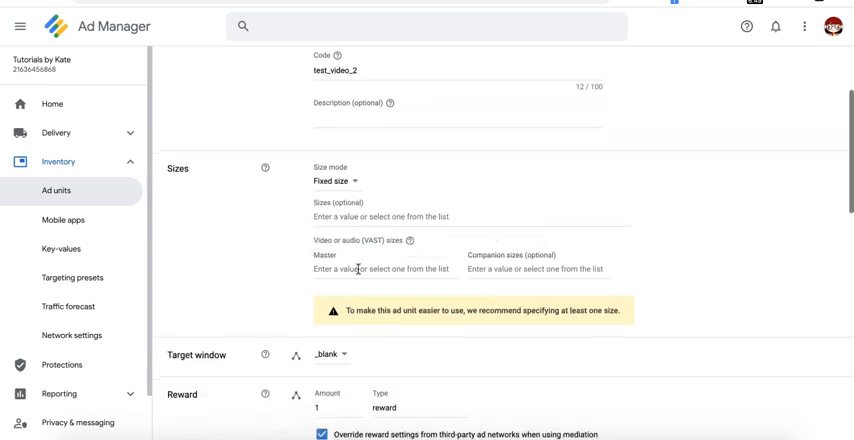
{"action": "left_click", "coordinate": [384, 270]}
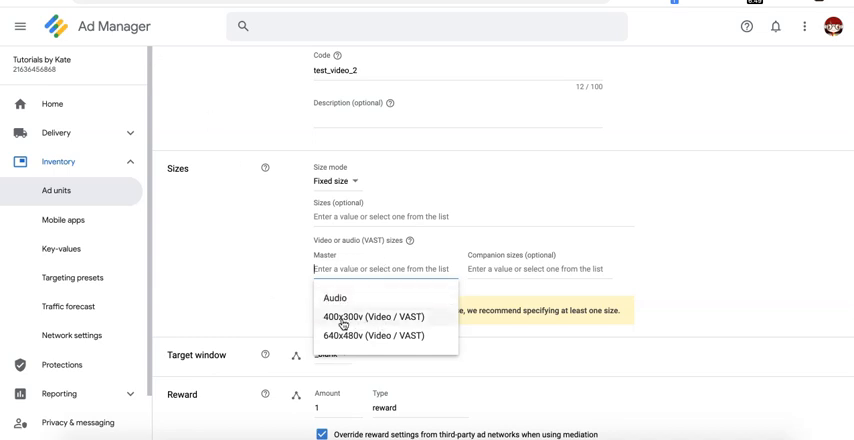
{"action": "left_click", "coordinate": [372, 316]}
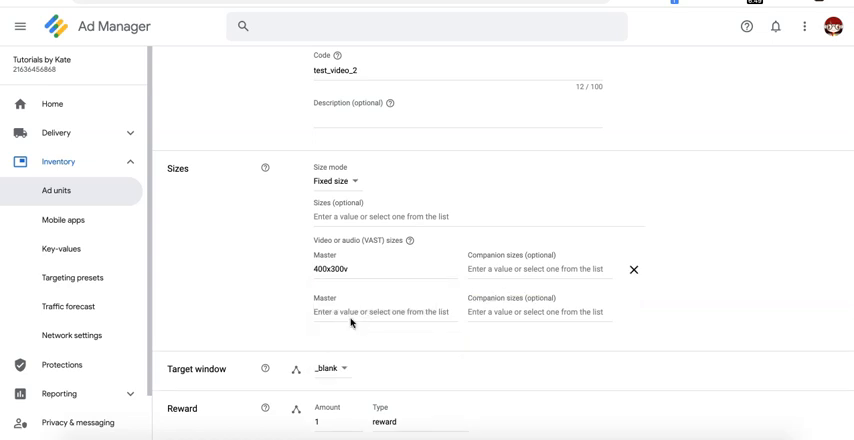
{"action": "left_click", "coordinate": [384, 312]}
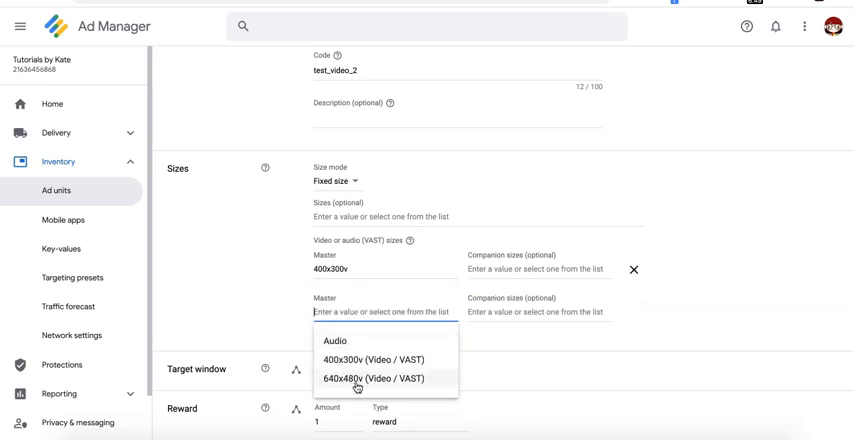
{"action": "left_click", "coordinate": [372, 378]}
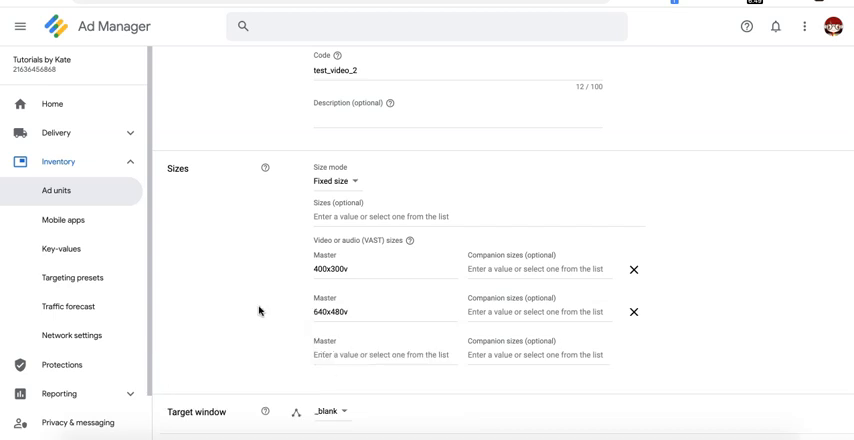
{"action": "mouse_move", "coordinate": [280, 296]}
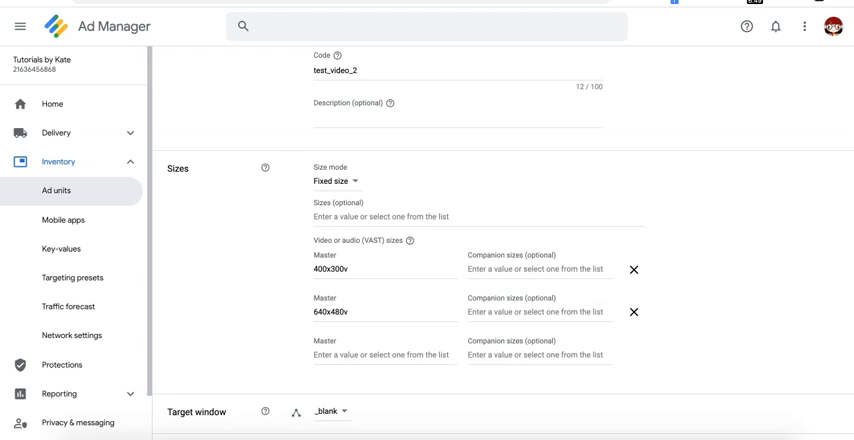
{"action": "mouse_move", "coordinate": [504, 272]}
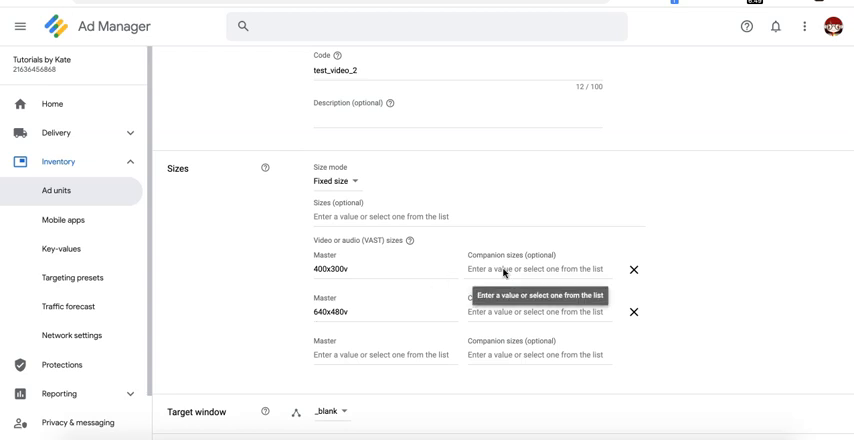
{"action": "mouse_move", "coordinate": [512, 280]}
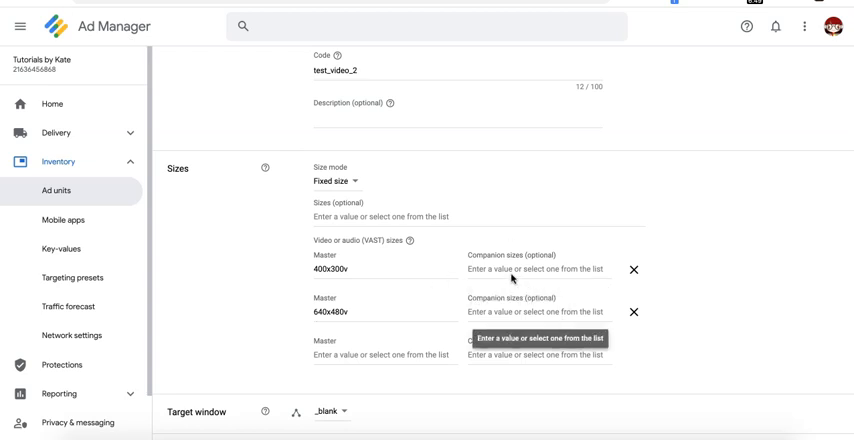
{"action": "left_click", "coordinate": [544, 270]}
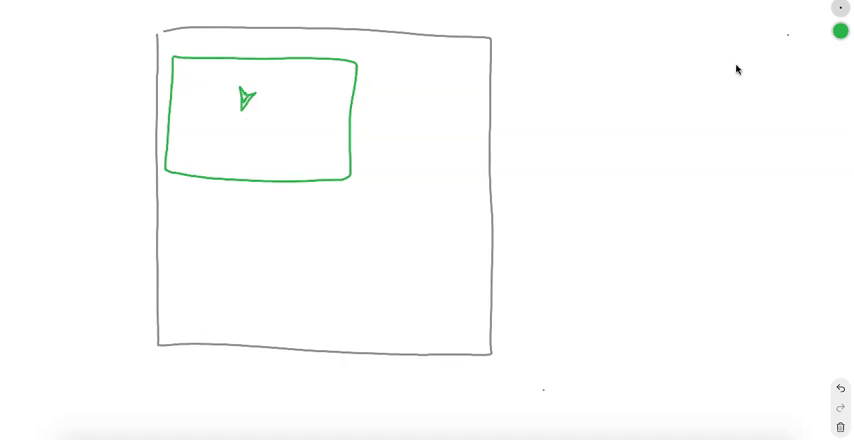
- Hatch an orange companion box beside the green video player
{"action": "left_click", "coordinate": [840, 30]}
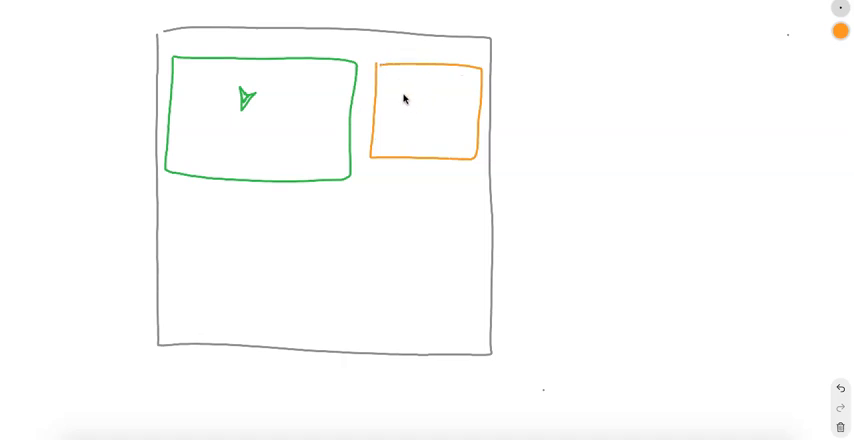
{"action": "left_click_drag", "start_coordinate": [400, 80], "coordinate": [456, 144]}
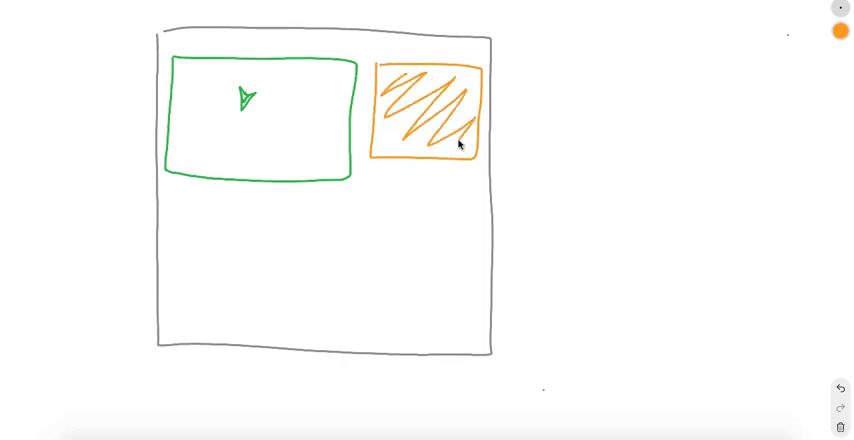
{"action": "mouse_move", "coordinate": [258, 64]}
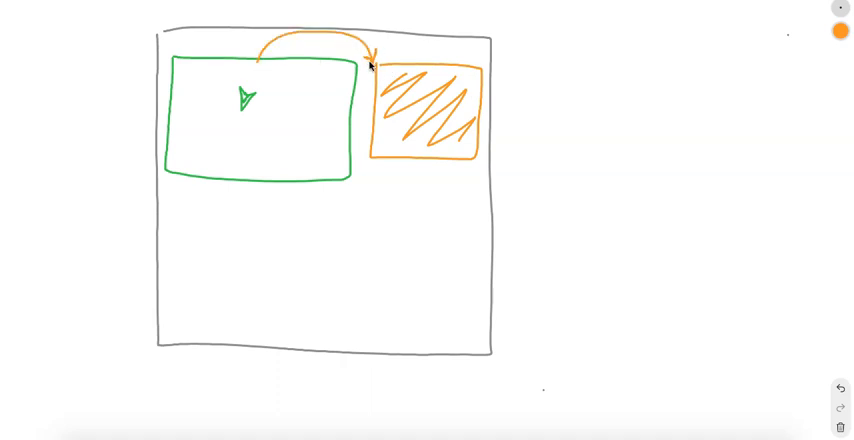
{"action": "mouse_move", "coordinate": [370, 92]}
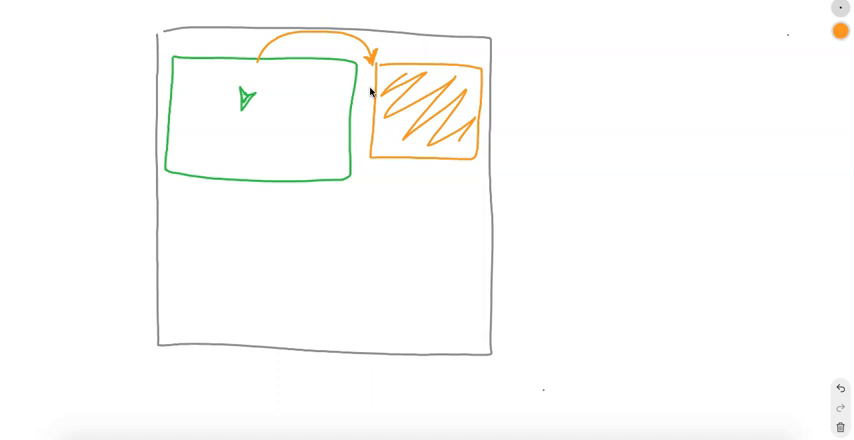
{"action": "mouse_move", "coordinate": [492, 140]}
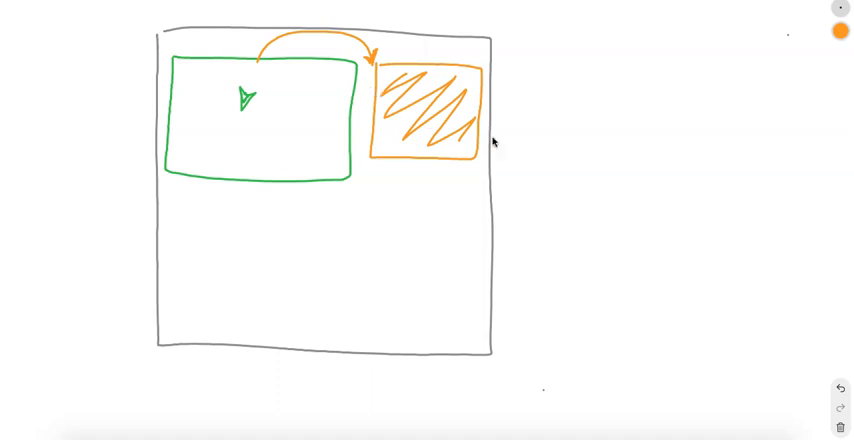
{"action": "mouse_move", "coordinate": [256, 102]}
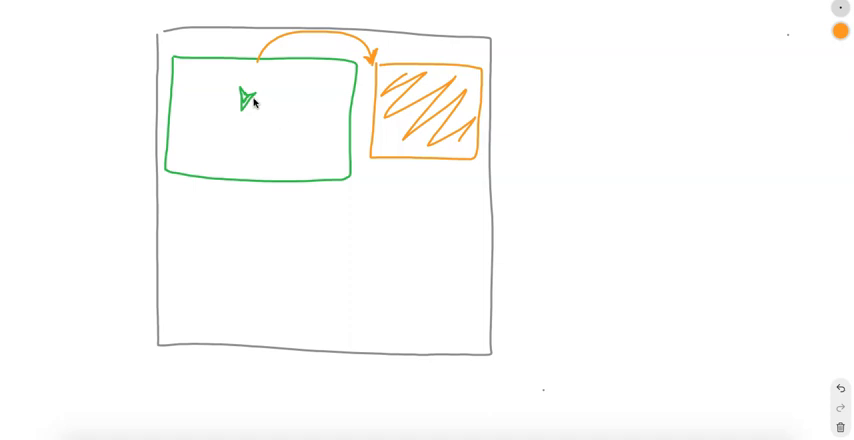
{"action": "mouse_move", "coordinate": [242, 108]}
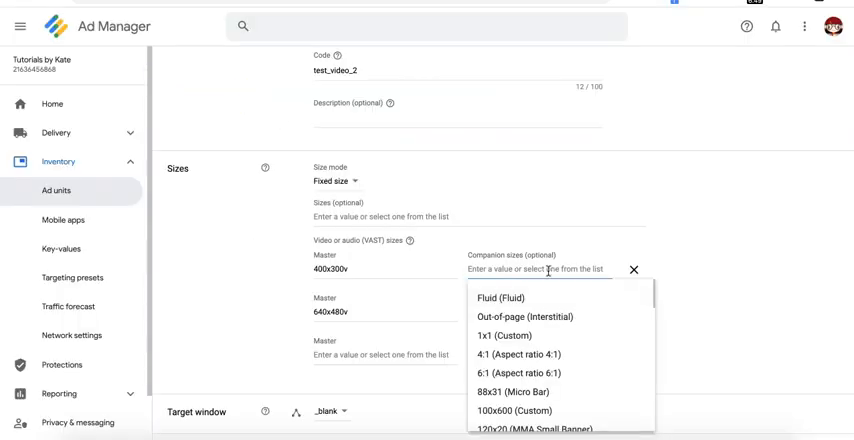
- Add companion sizes 300x250 and 336x280 to 400x300, and 728x90 Leaderboard to 640x480
{"action": "type", "text": "300x250"}
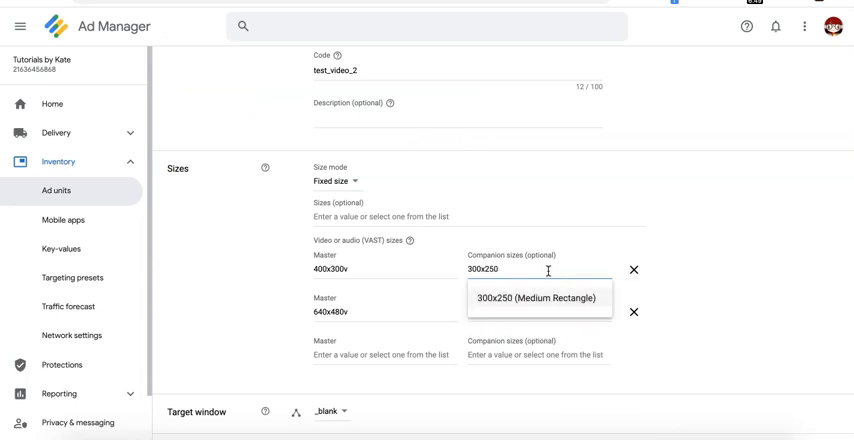
{"action": "left_click", "coordinate": [536, 298]}
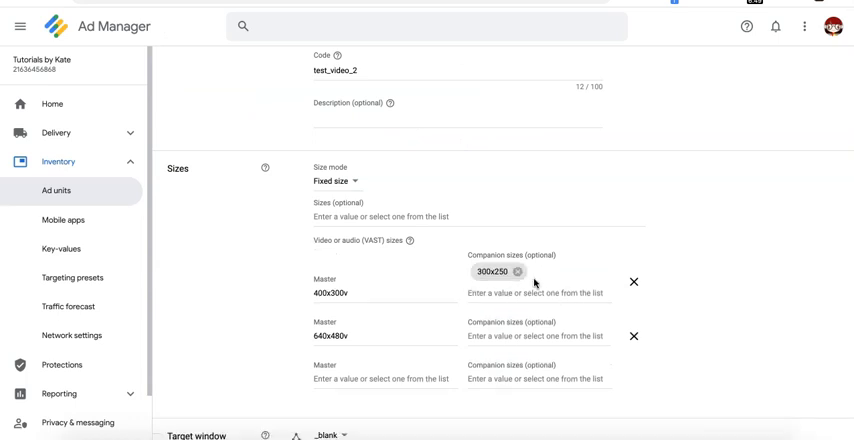
{"action": "type", "text": "336x"}
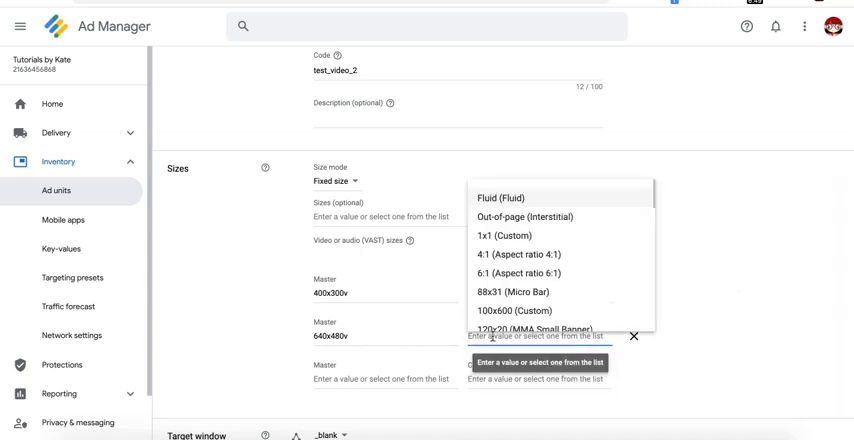
{"action": "type", "text": "728"}
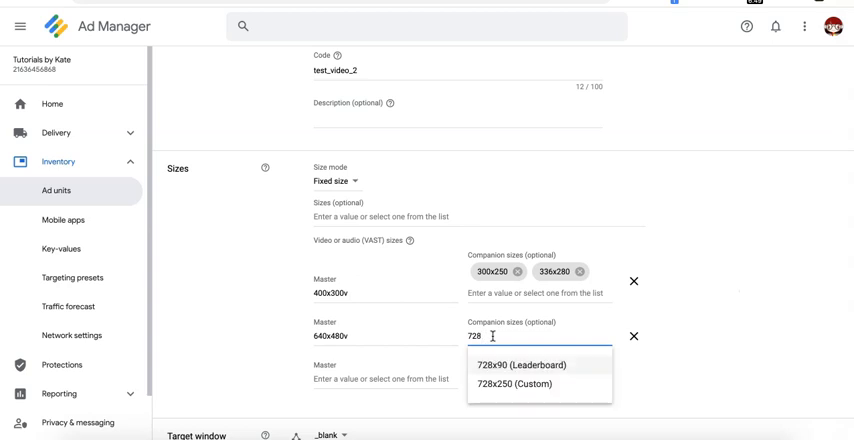
{"action": "left_click", "coordinate": [520, 364]}
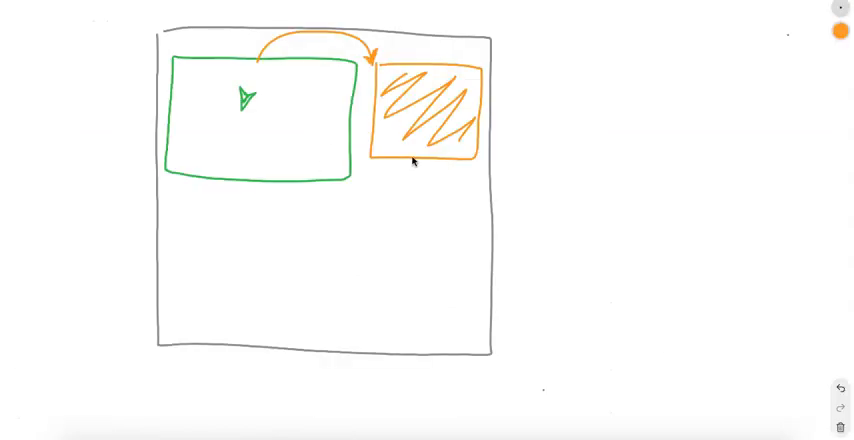
{"action": "mouse_move", "coordinate": [460, 122]}
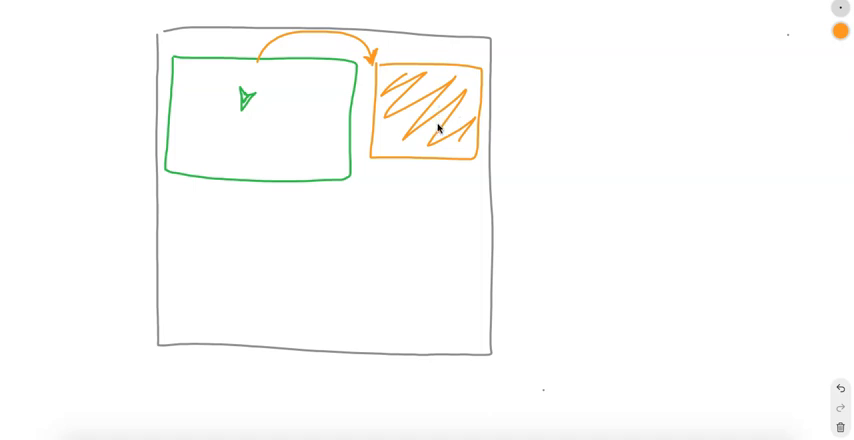
{"action": "mouse_move", "coordinate": [390, 80]}
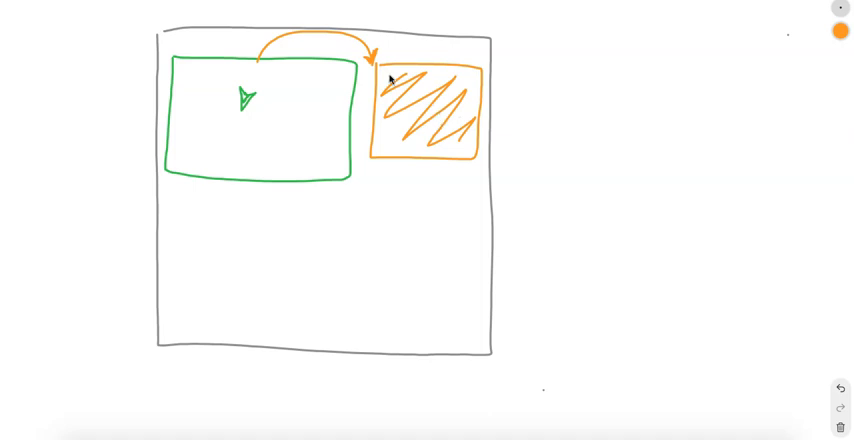
{"action": "mouse_move", "coordinate": [384, 166]}
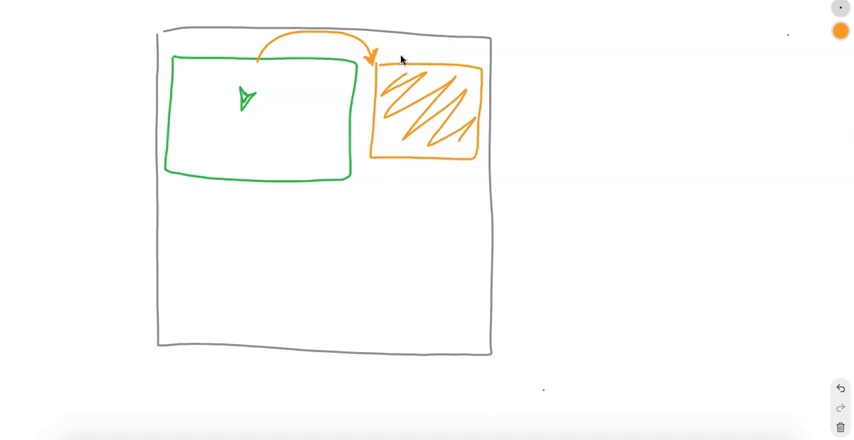
- Write a size label above the orange box and outline a second orange box below it
{"action": "left_click_drag", "start_coordinate": [400, 56], "coordinate": [440, 50]}
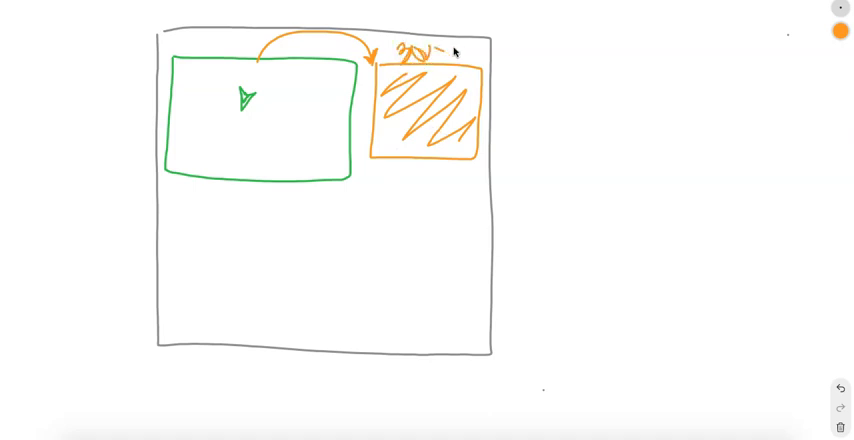
{"action": "left_click_drag", "start_coordinate": [436, 52], "coordinate": [484, 50]}
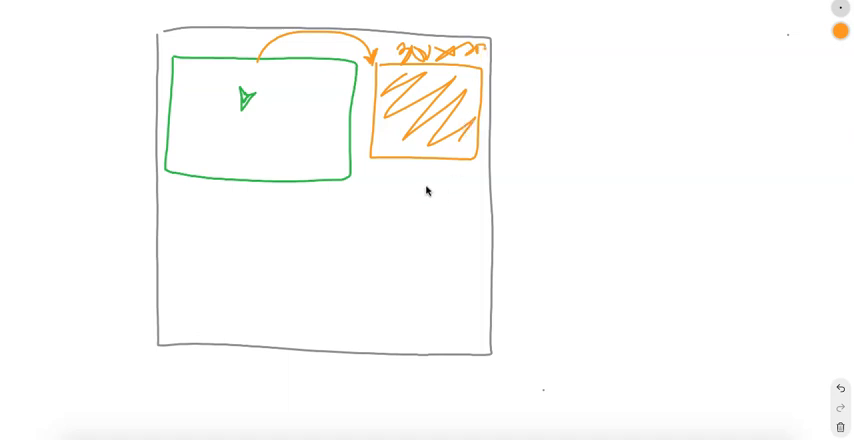
{"action": "left_click_drag", "start_coordinate": [380, 196], "coordinate": [484, 310]}
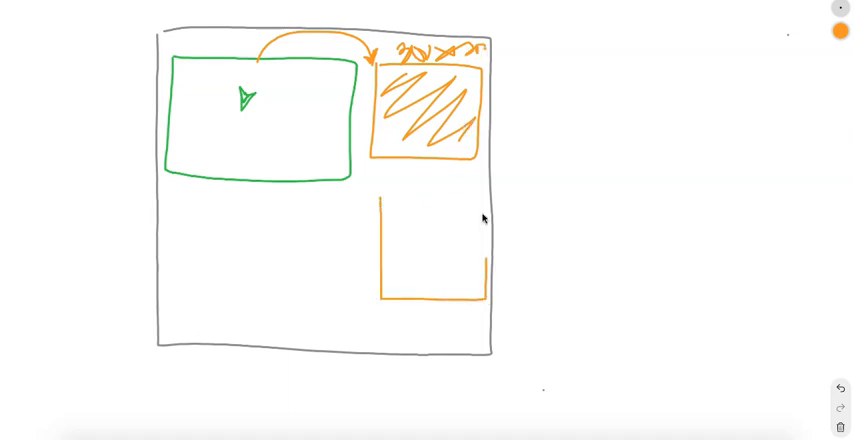
{"action": "left_click_drag", "start_coordinate": [400, 236], "coordinate": [430, 240]}
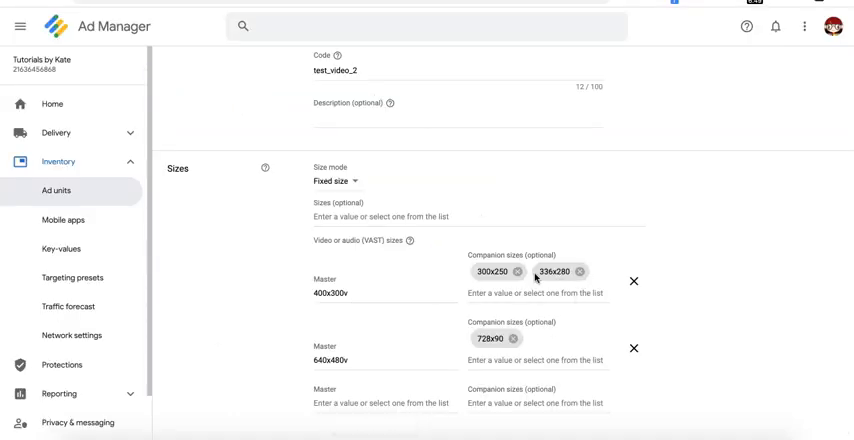
{"action": "mouse_move", "coordinate": [578, 284]}
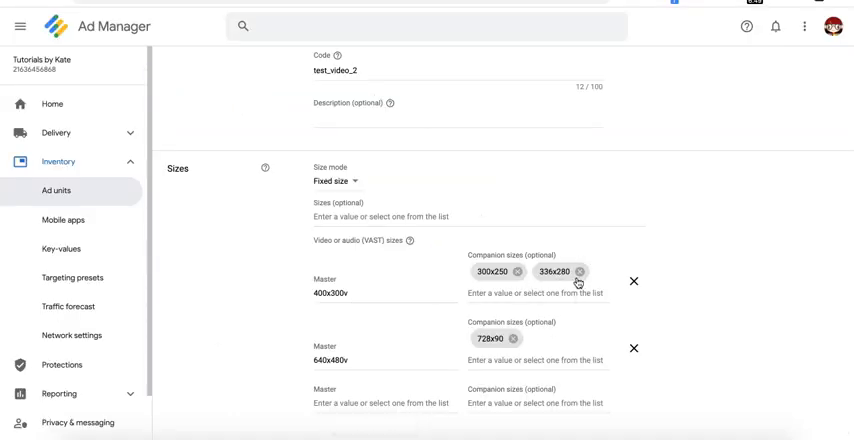
{"action": "mouse_move", "coordinate": [552, 242]}
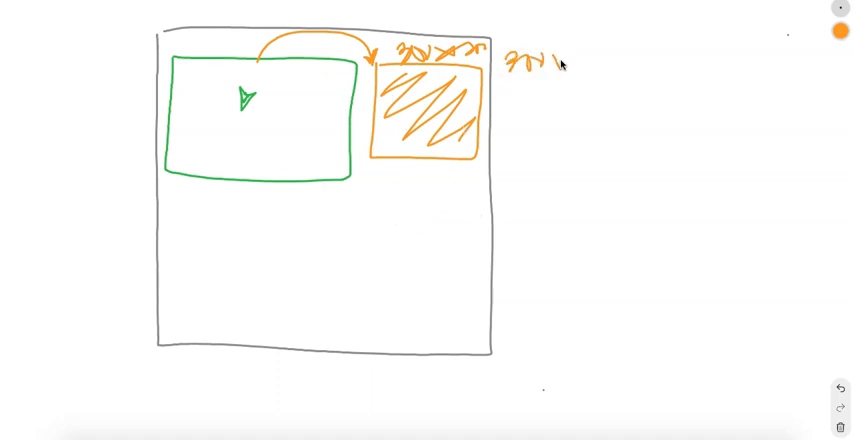
- Handwrite two lines of size notes to the right of the orange companion box
{"action": "left_click_drag", "start_coordinate": [556, 62], "coordinate": [604, 58]}
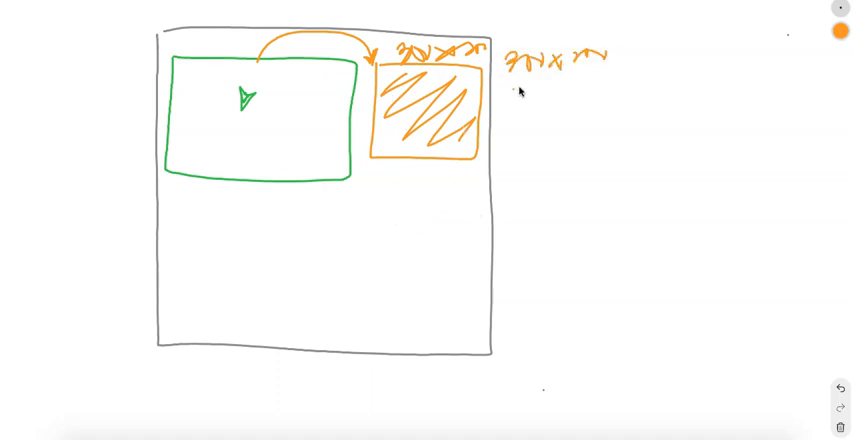
{"action": "left_click_drag", "start_coordinate": [510, 100], "coordinate": [584, 116]}
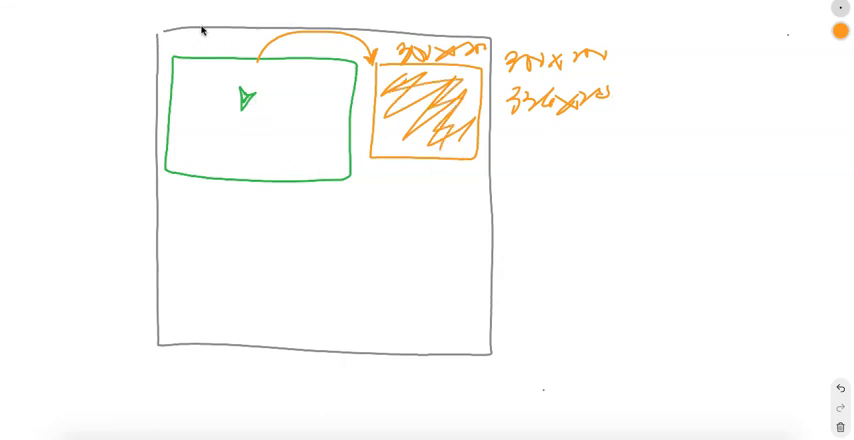
{"action": "mouse_move", "coordinate": [658, 100]}
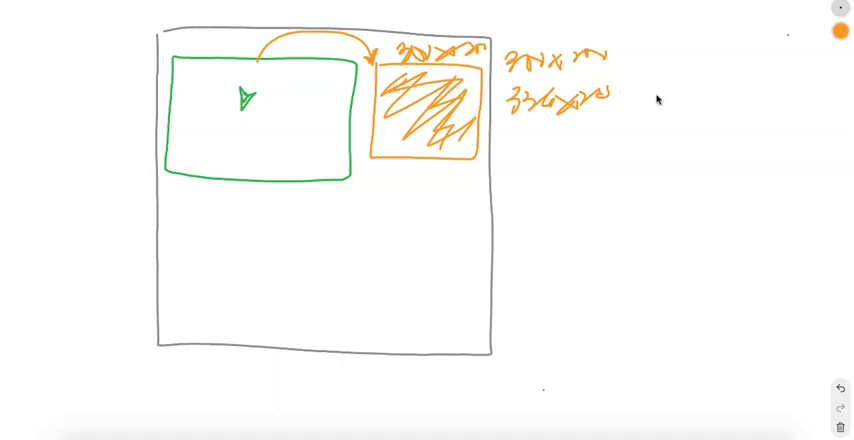
{"action": "mouse_move", "coordinate": [490, 210]}
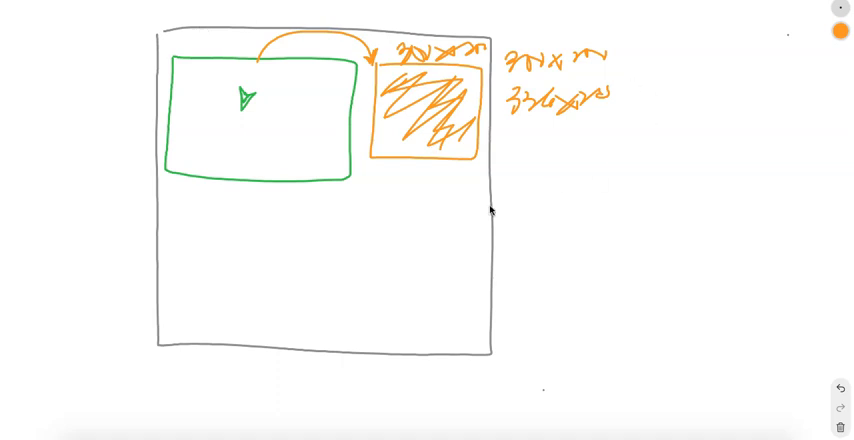
{"action": "mouse_move", "coordinate": [322, 262]}
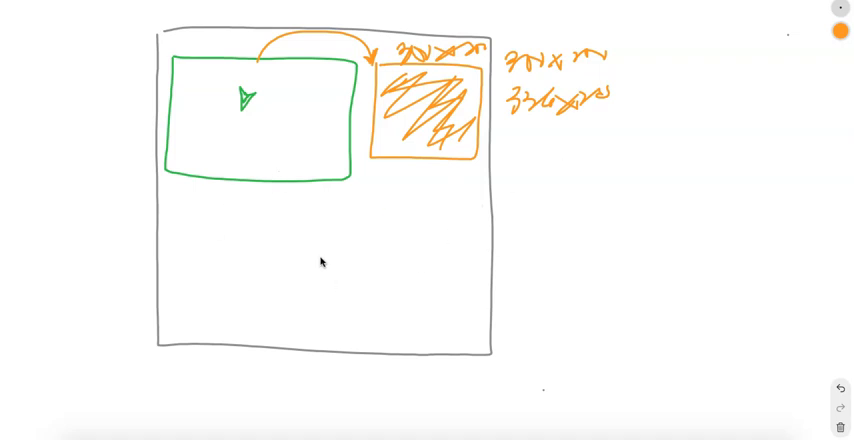
{"action": "mouse_move", "coordinate": [478, 188]}
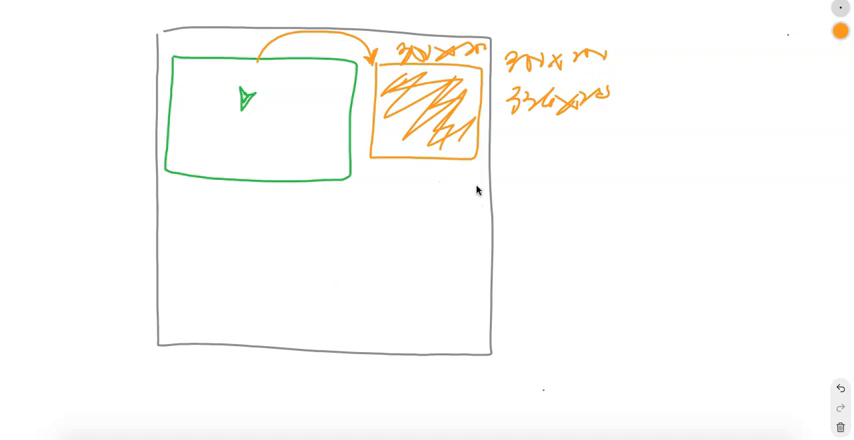
{"action": "mouse_move", "coordinate": [568, 174]}
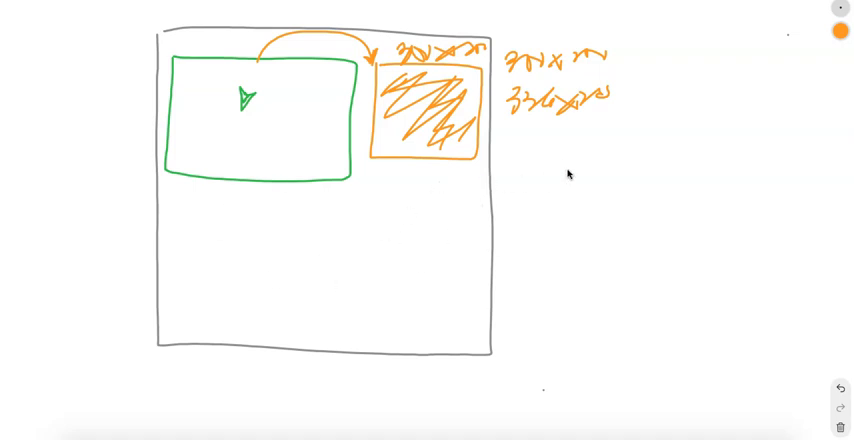
{"action": "left_click_drag", "start_coordinate": [550, 136], "coordinate": [596, 140]}
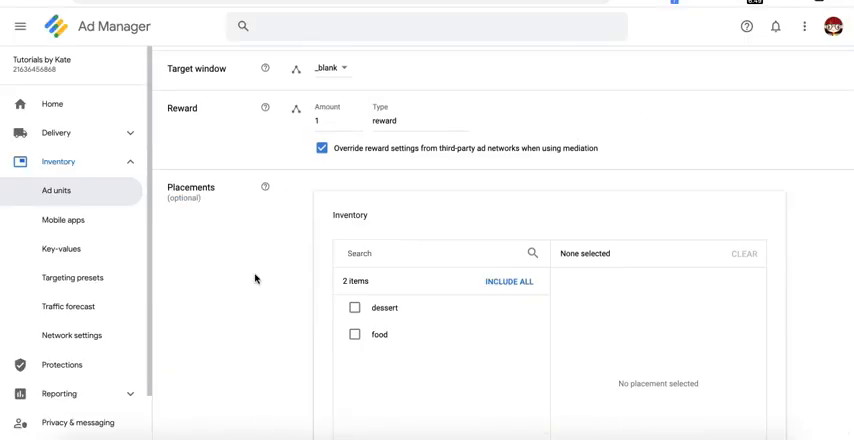
{"action": "mouse_move", "coordinate": [428, 68]}
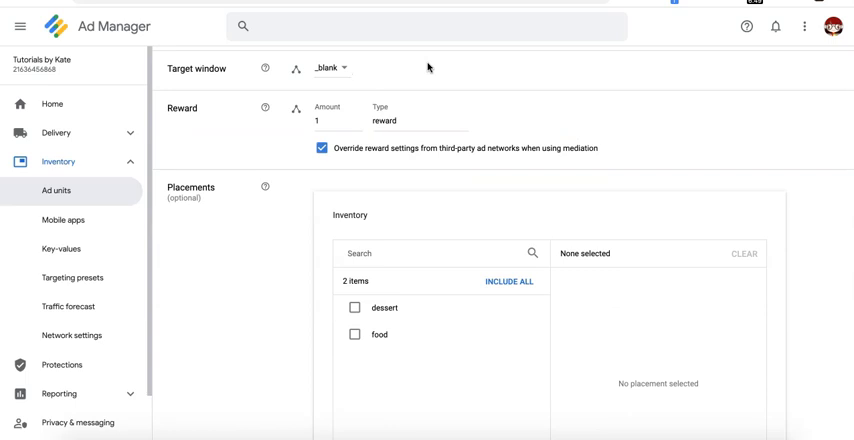
{"action": "mouse_move", "coordinate": [378, 84]}
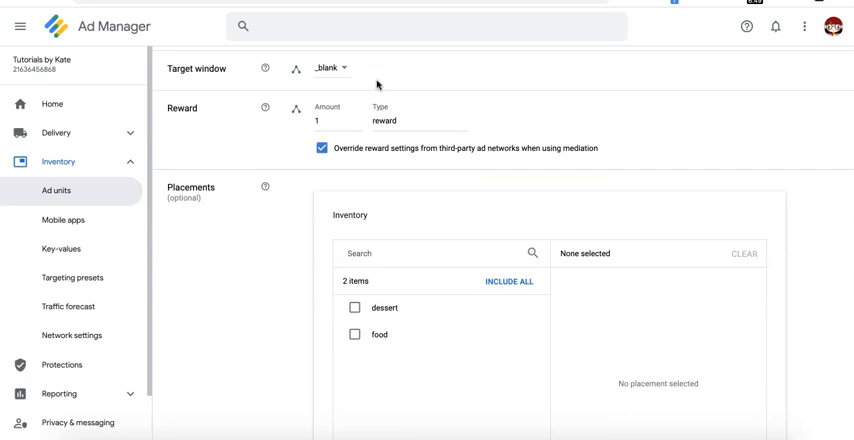
{"action": "mouse_move", "coordinate": [256, 196]}
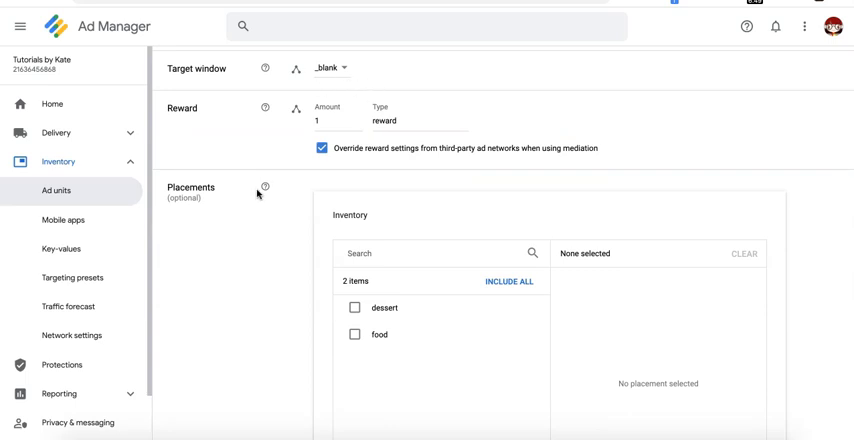
{"action": "mouse_move", "coordinate": [252, 244]}
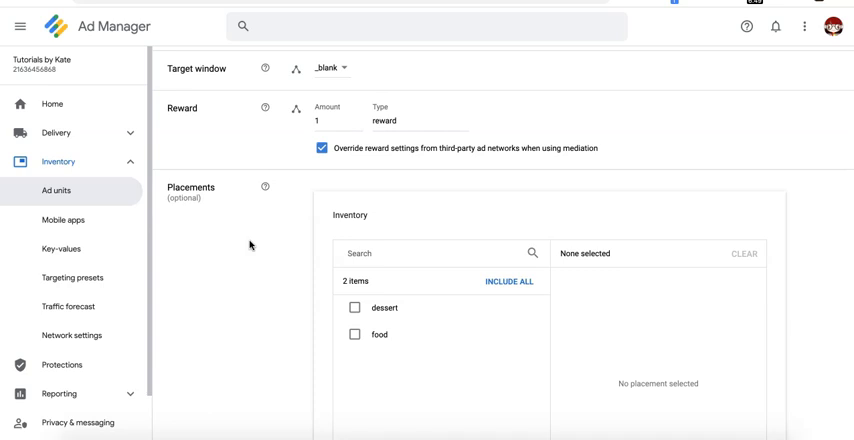
- Save the new test_video_2 ad unit from the bottom of its form
{"action": "scroll", "scroll_direction": "down", "scroll_amount": 3}
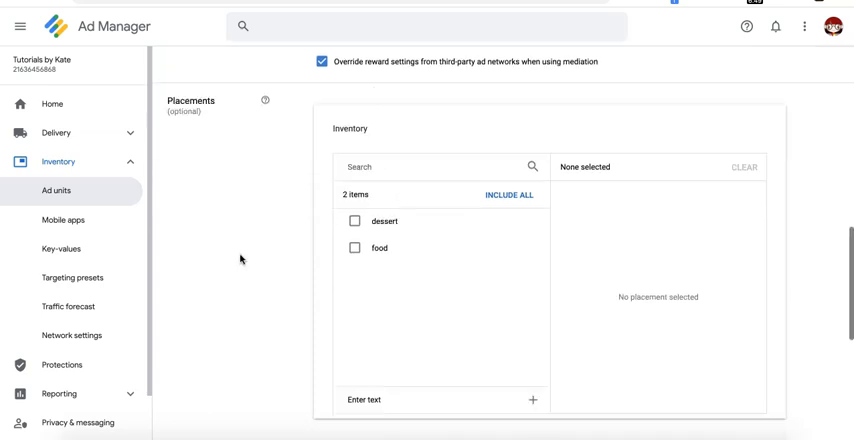
{"action": "scroll", "scroll_direction": "down", "scroll_amount": 3}
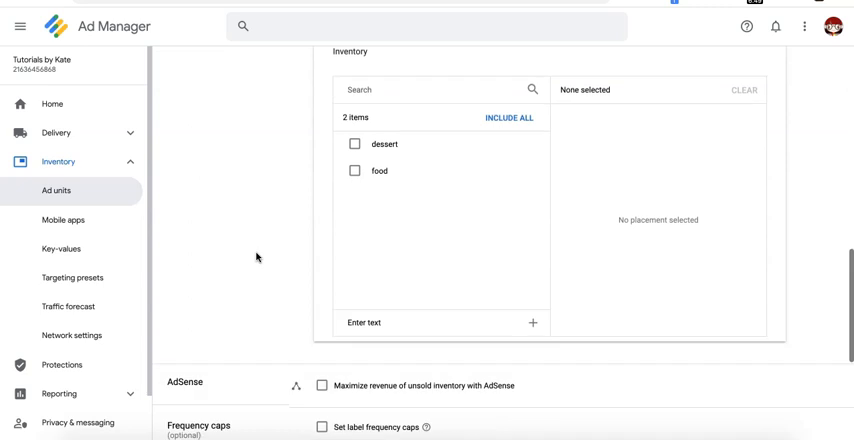
{"action": "scroll", "scroll_direction": "down", "scroll_amount": 3}
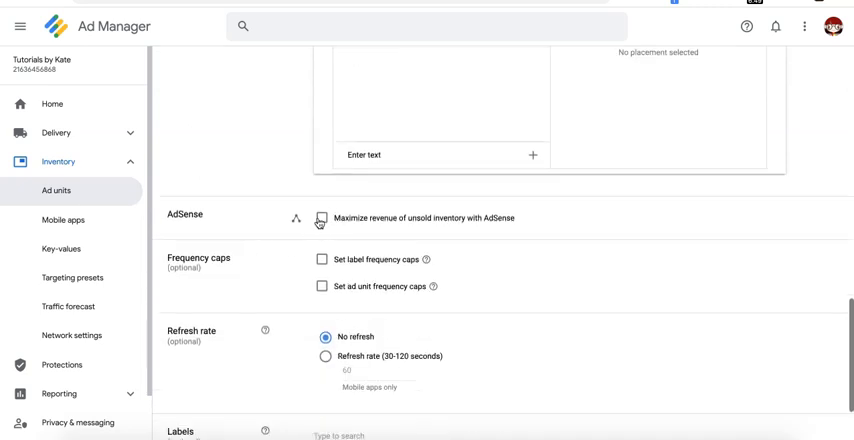
{"action": "left_click", "coordinate": [320, 218]}
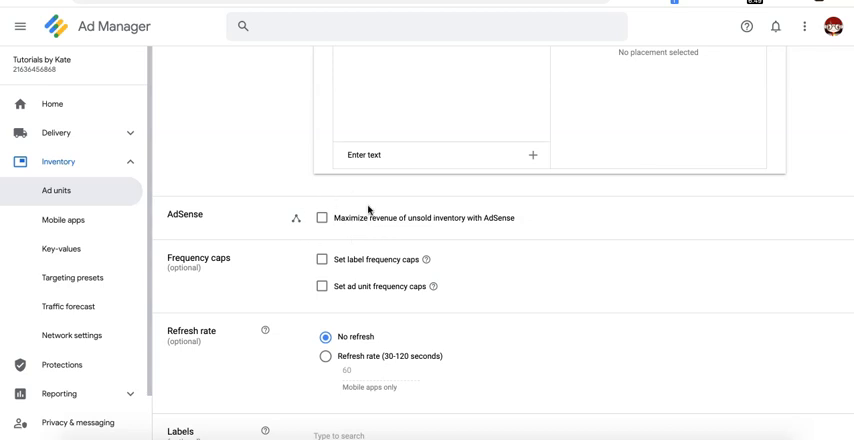
{"action": "mouse_move", "coordinate": [252, 244]}
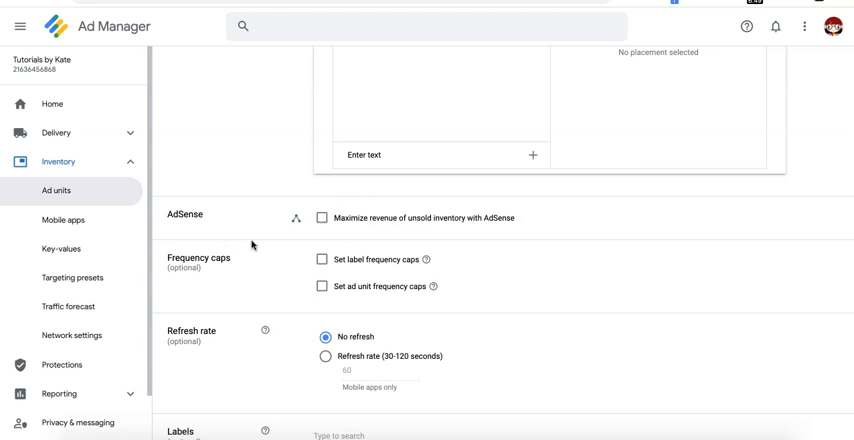
{"action": "scroll", "scroll_direction": "down", "scroll_amount": 3}
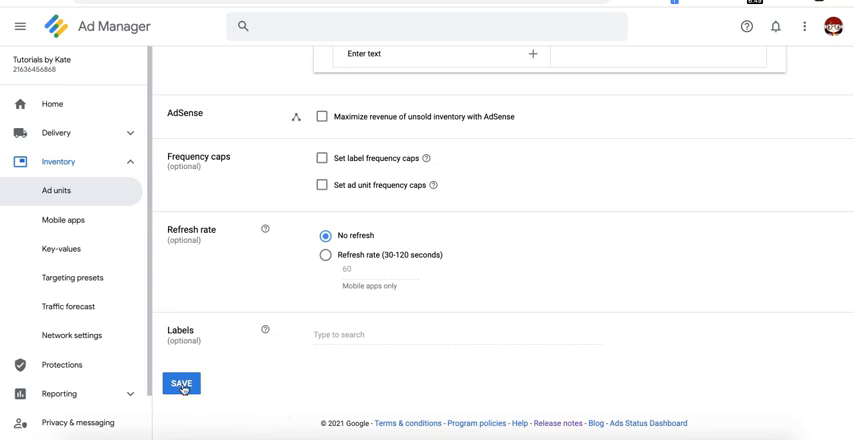
{"action": "left_click", "coordinate": [180, 384]}
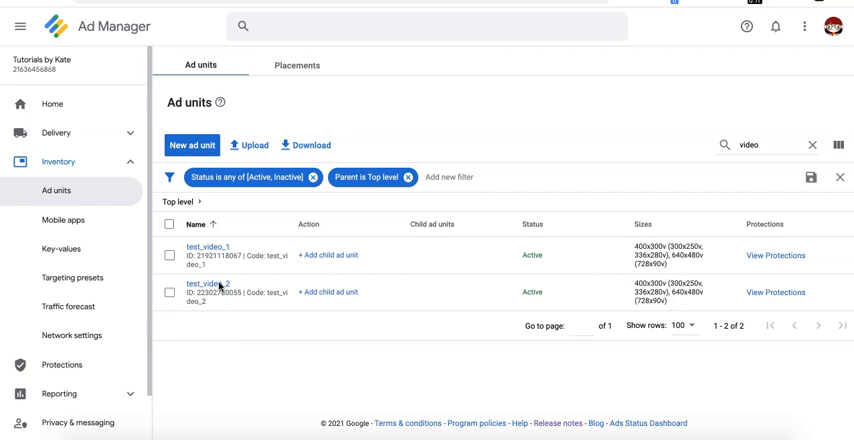
- Begin a Google Publisher Tag for Video and Audio for test_video_2
{"action": "left_click", "coordinate": [208, 288]}
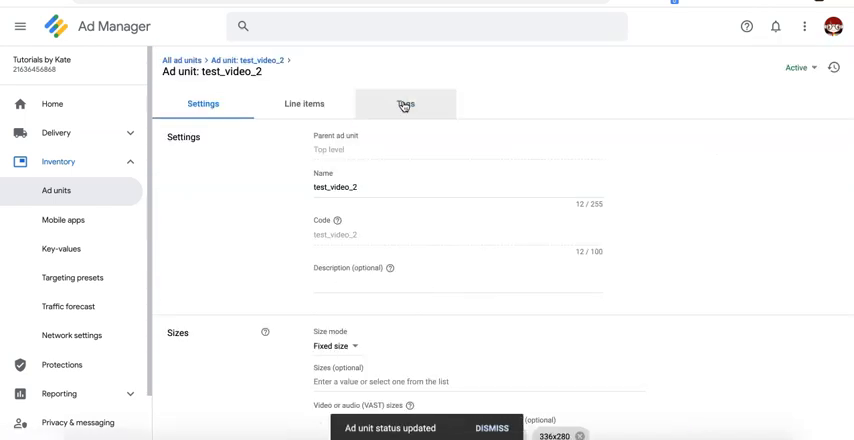
{"action": "left_click", "coordinate": [404, 104]}
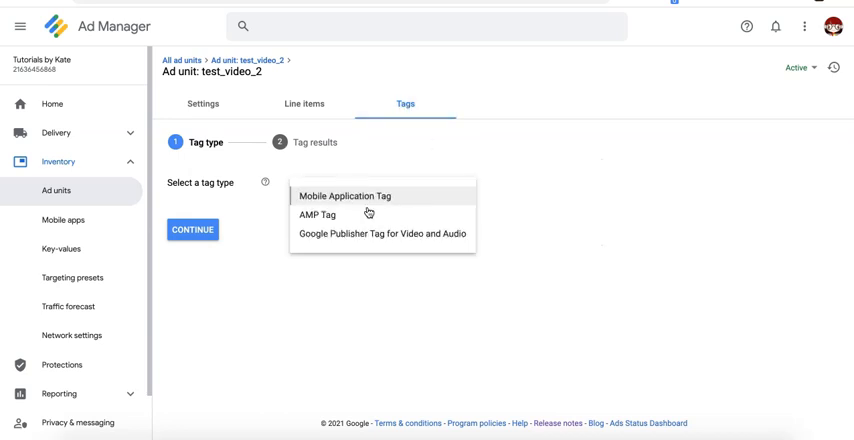
{"action": "left_click", "coordinate": [384, 236]}
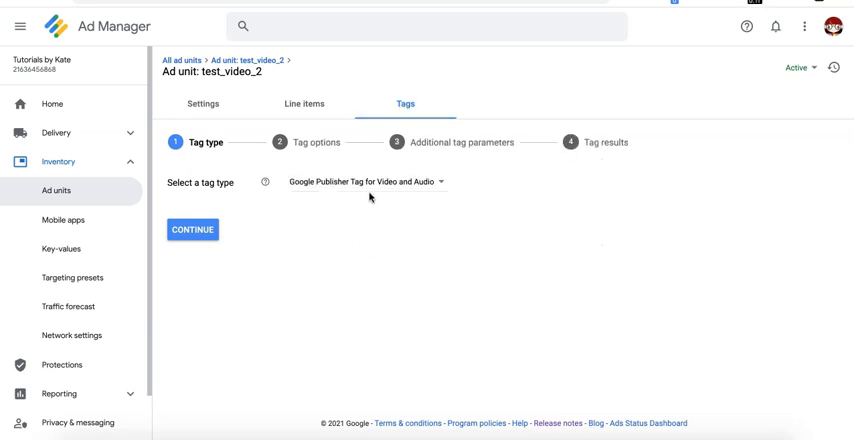
{"action": "mouse_move", "coordinate": [360, 238]}
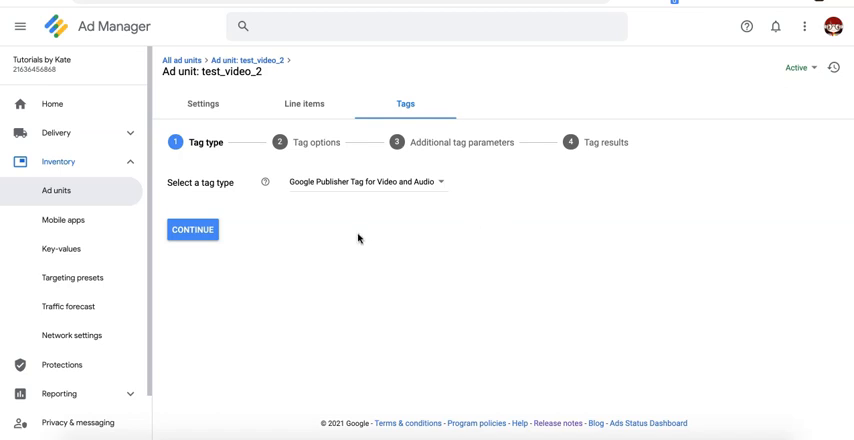
{"action": "left_click", "coordinate": [192, 230]}
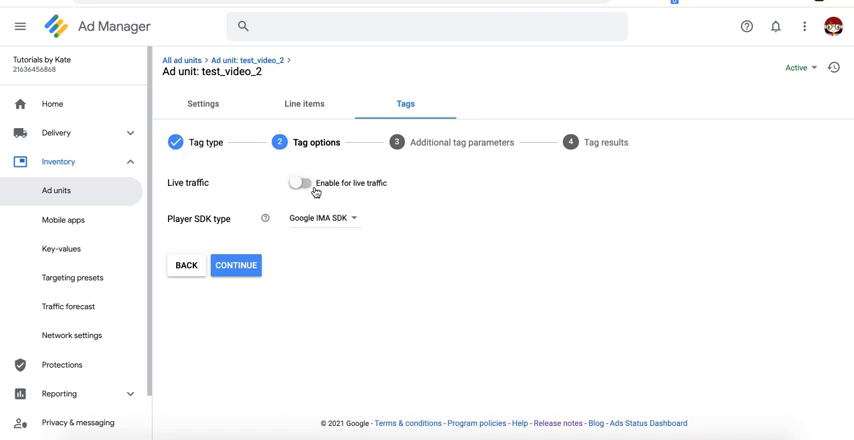
- Leave live traffic off and keep Google IMA SDK as the player SDK
{"action": "left_click", "coordinate": [300, 182]}
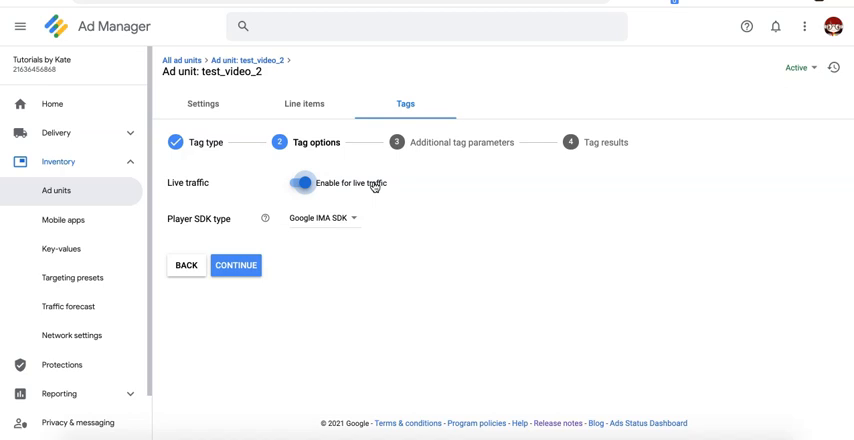
{"action": "left_click", "coordinate": [300, 184]}
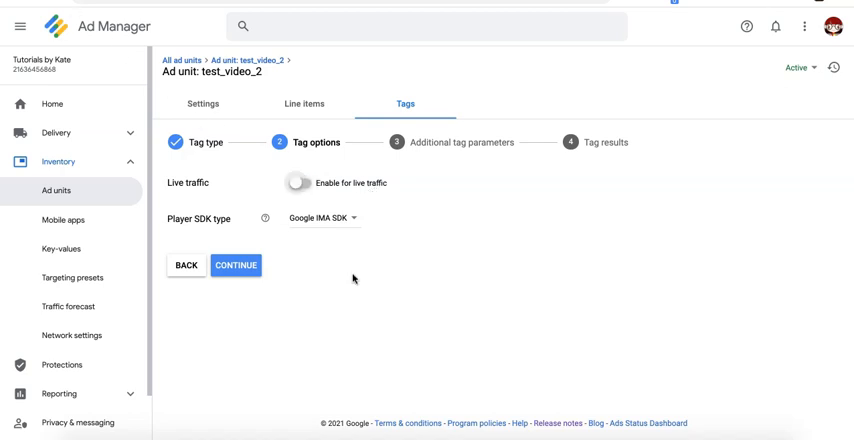
{"action": "left_click", "coordinate": [322, 218]}
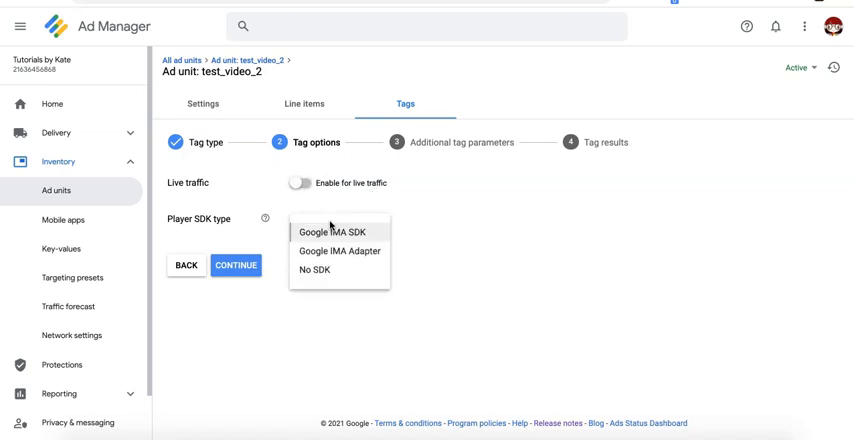
{"action": "left_click", "coordinate": [336, 232]}
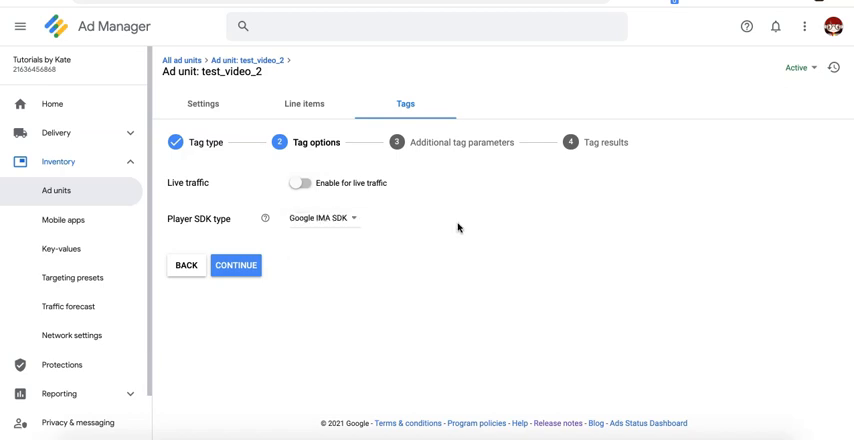
- Move to additional tag parameters and add the companion sizes with ad fallback on
{"action": "left_click", "coordinate": [236, 264]}
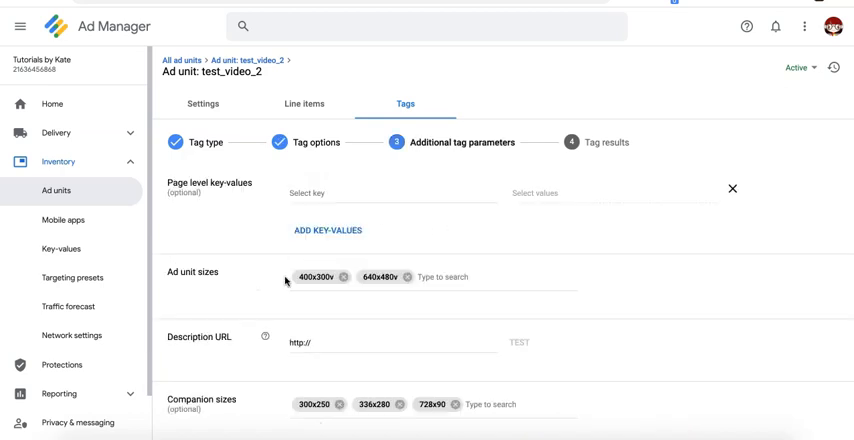
{"action": "scroll", "scroll_direction": "down", "scroll_amount": 3}
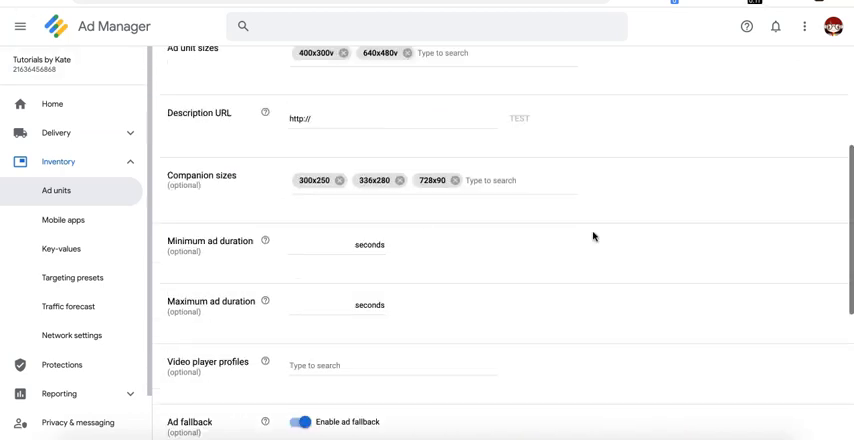
{"action": "scroll", "scroll_direction": "up", "scroll_amount": 3}
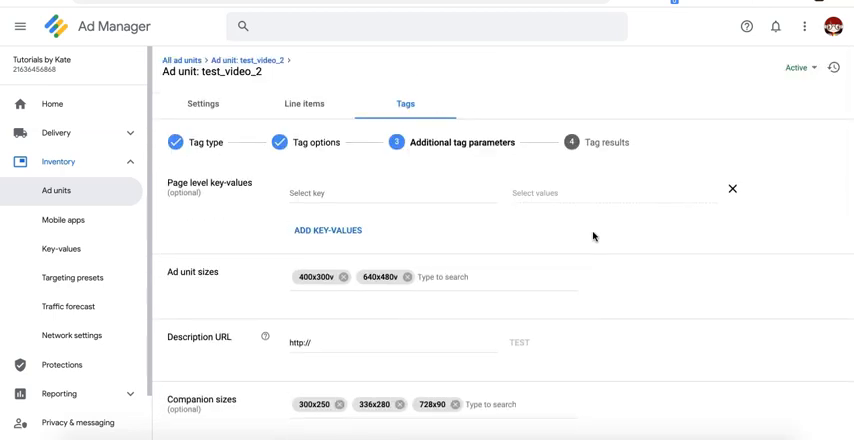
{"action": "mouse_move", "coordinate": [596, 284]}
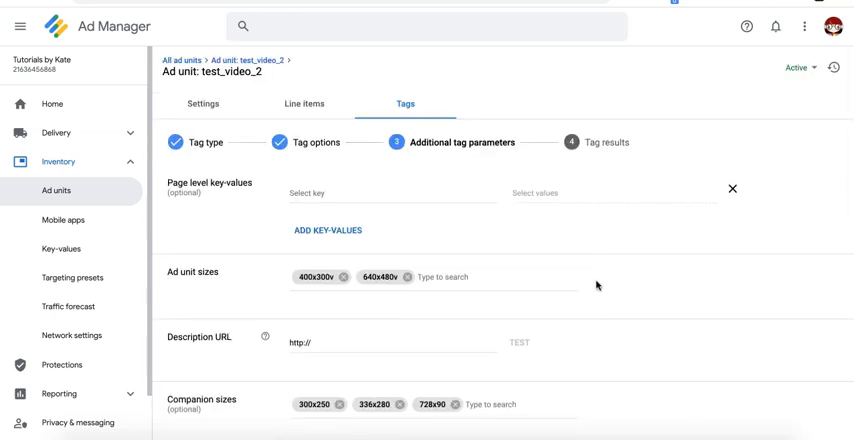
{"action": "scroll", "scroll_direction": "down", "scroll_amount": 3}
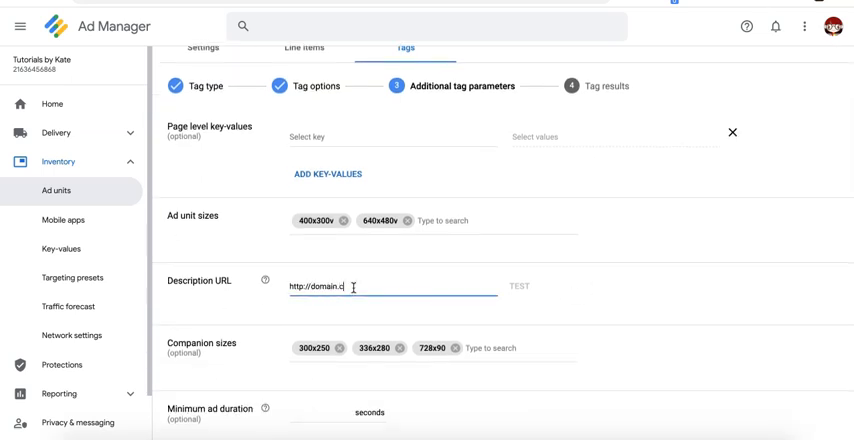
{"action": "type", "text": "om"}
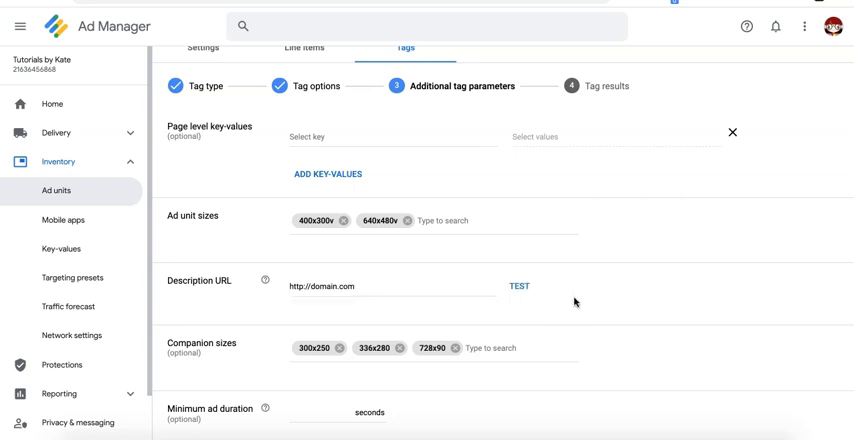
{"action": "scroll", "scroll_direction": "down", "scroll_amount": 3}
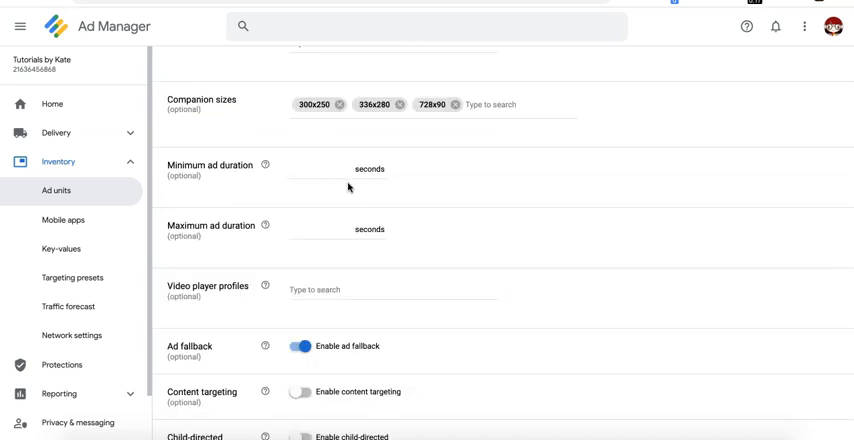
{"action": "mouse_move", "coordinate": [420, 180]}
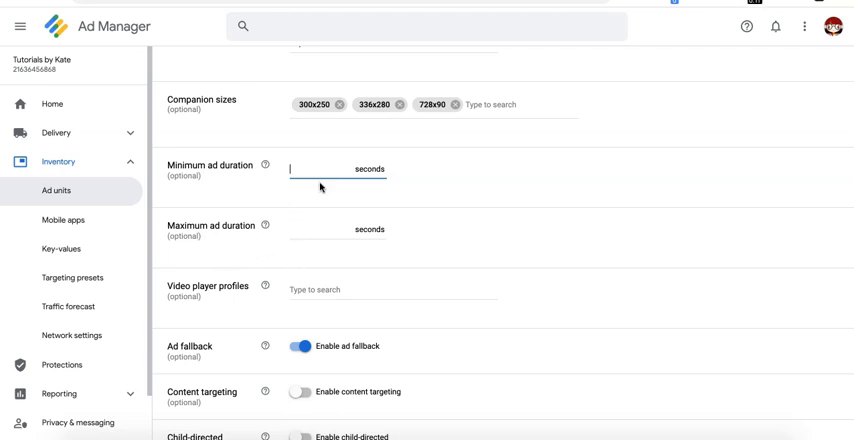
- Enter video ad duration values 5 and 30 in the tag parameters
{"action": "type", "text": "5"}
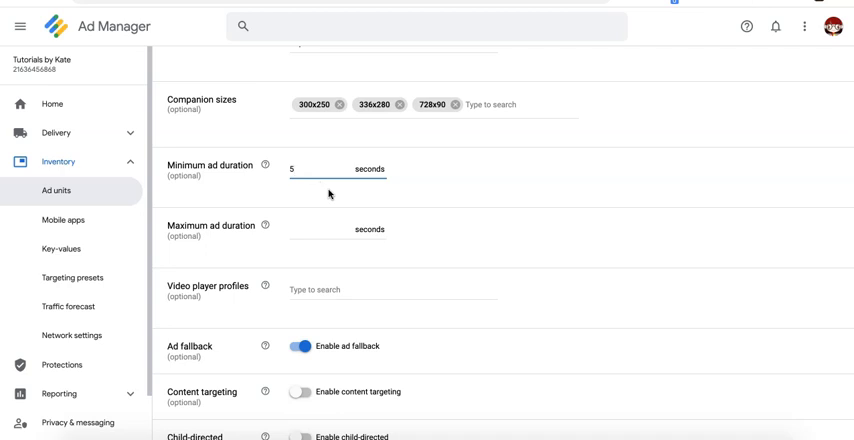
{"action": "type", "text": "30"}
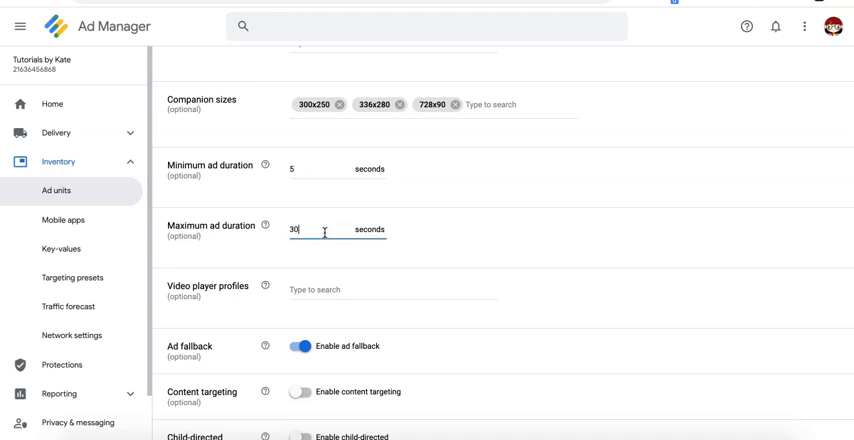
{"action": "mouse_move", "coordinate": [474, 238]}
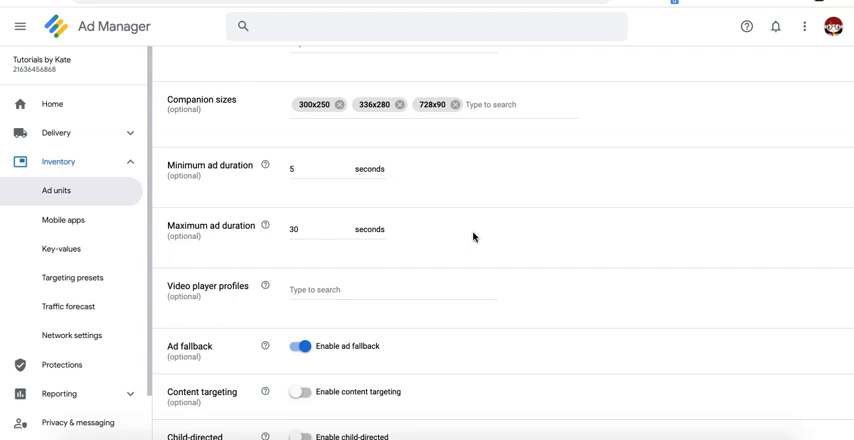
{"action": "mouse_move", "coordinate": [466, 238]}
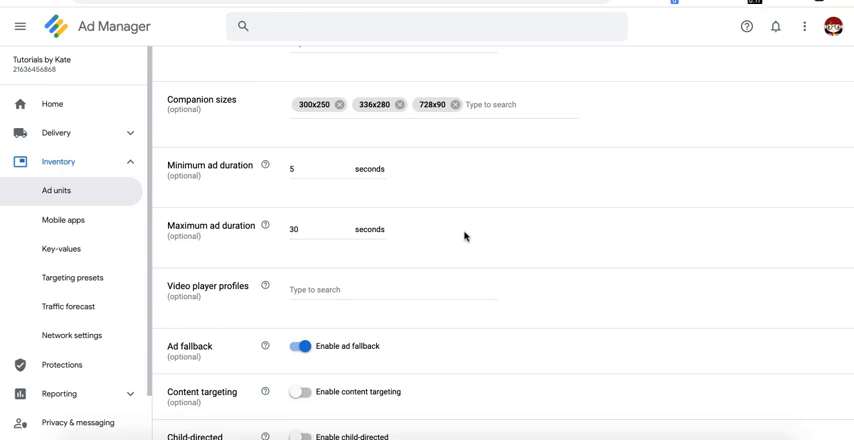
{"action": "mouse_move", "coordinate": [406, 254]}
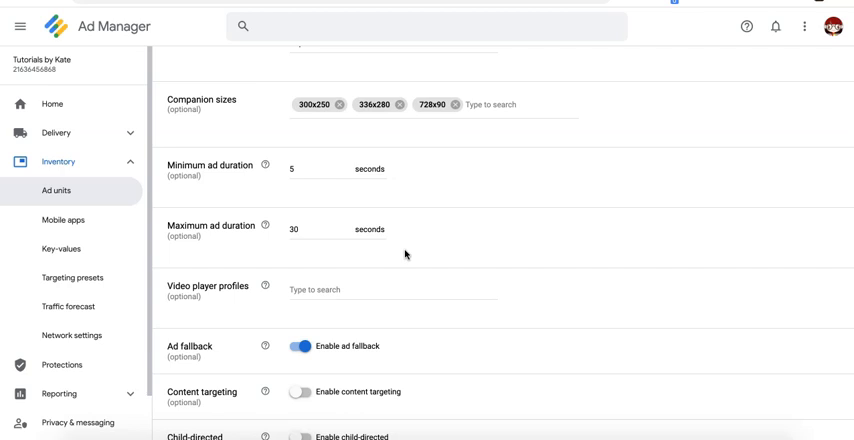
{"action": "mouse_move", "coordinate": [460, 206]}
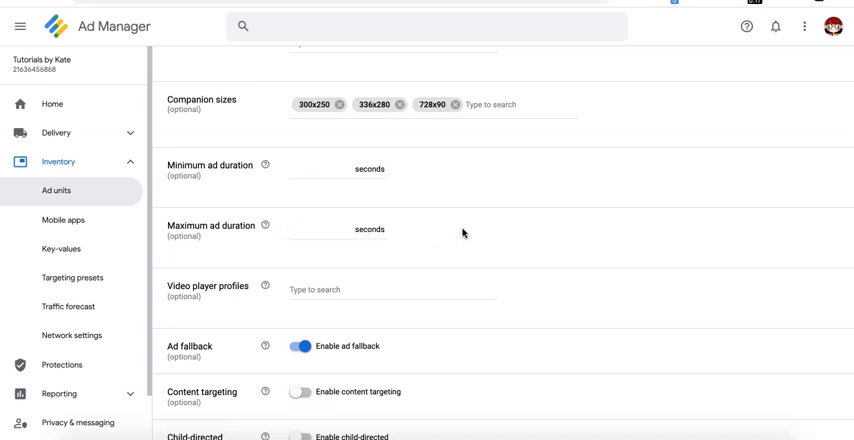
{"action": "mouse_move", "coordinate": [468, 198]}
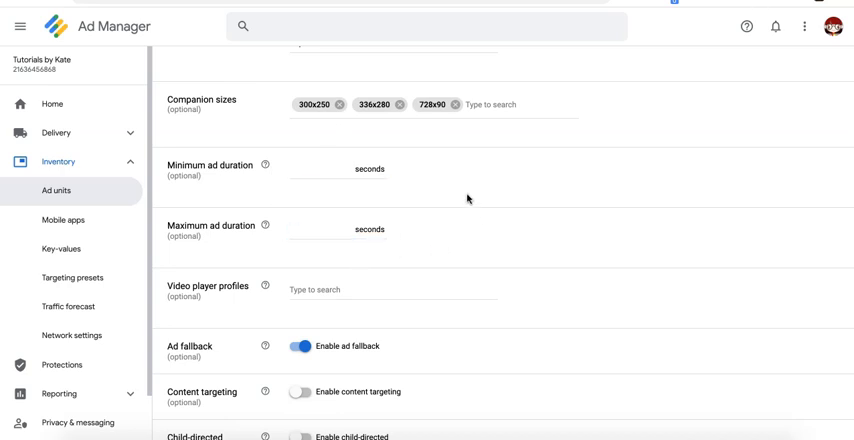
{"action": "scroll", "scroll_direction": "down", "scroll_amount": 3}
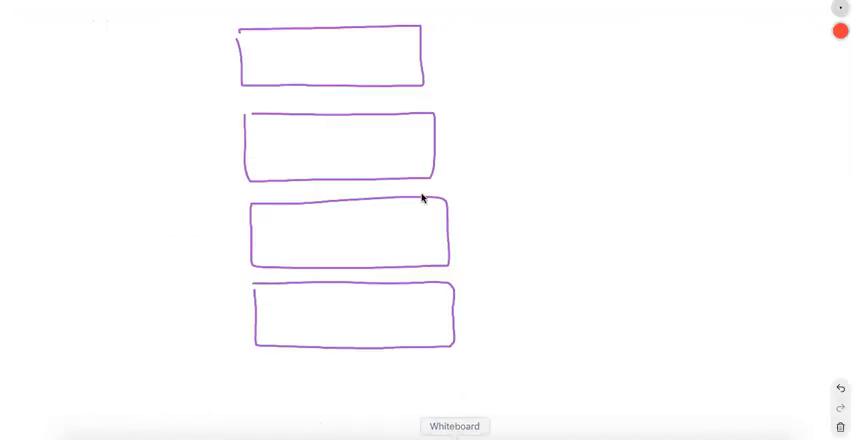
{"action": "mouse_move", "coordinate": [472, 76]}
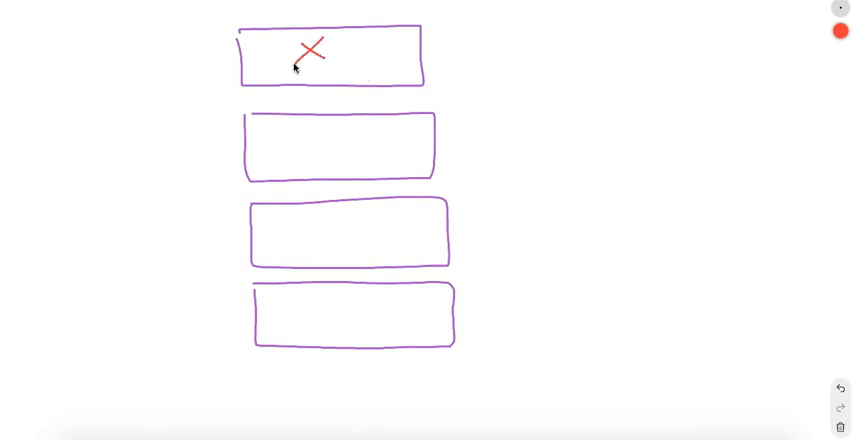
- Mark the first two boxes with red crosses joined by an arrow
{"action": "left_click_drag", "start_coordinate": [344, 76], "coordinate": [356, 110]}
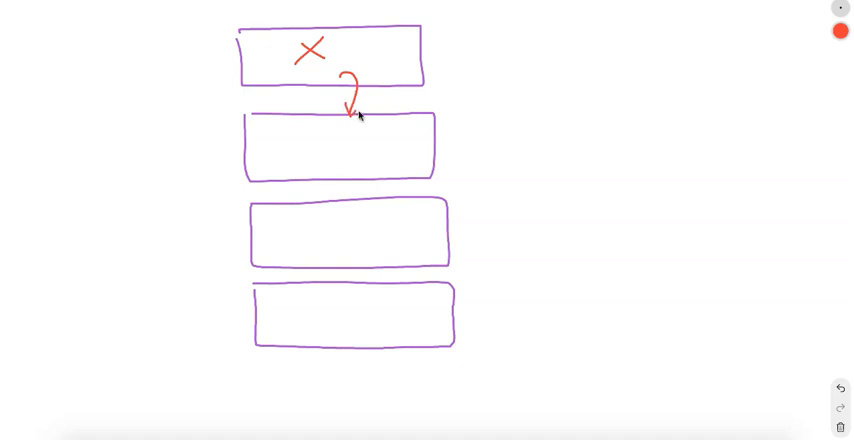
{"action": "left_click_drag", "start_coordinate": [312, 136], "coordinate": [340, 164]}
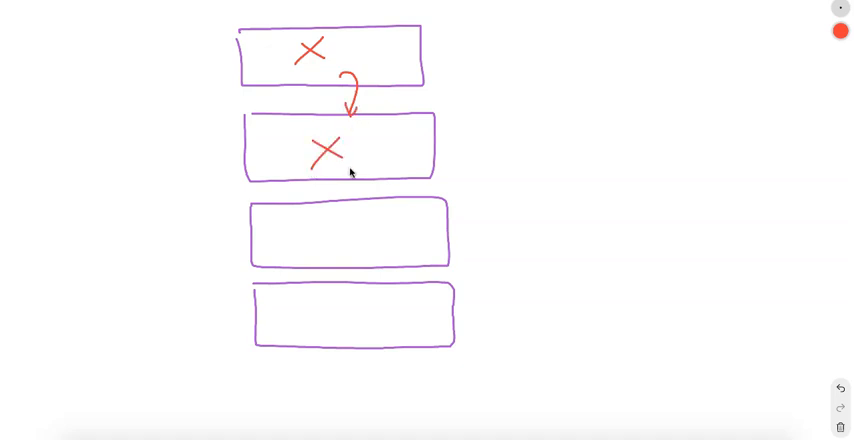
{"action": "left_click_drag", "start_coordinate": [344, 158], "coordinate": [360, 210]}
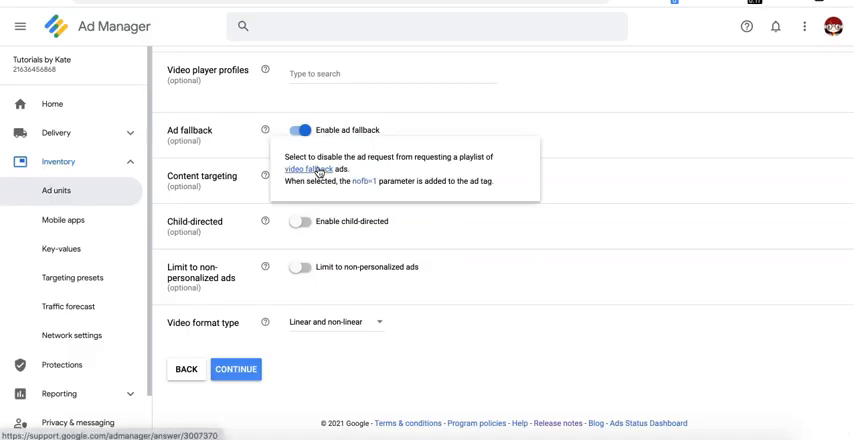
{"action": "mouse_move", "coordinate": [248, 244]}
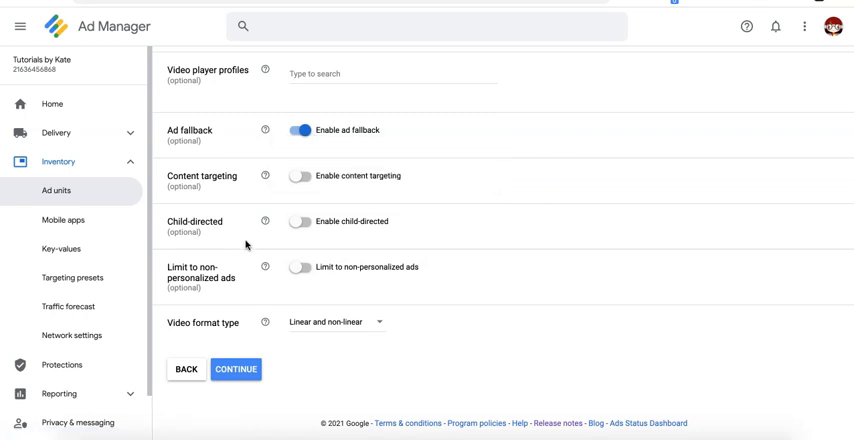
{"action": "left_click", "coordinate": [302, 222]}
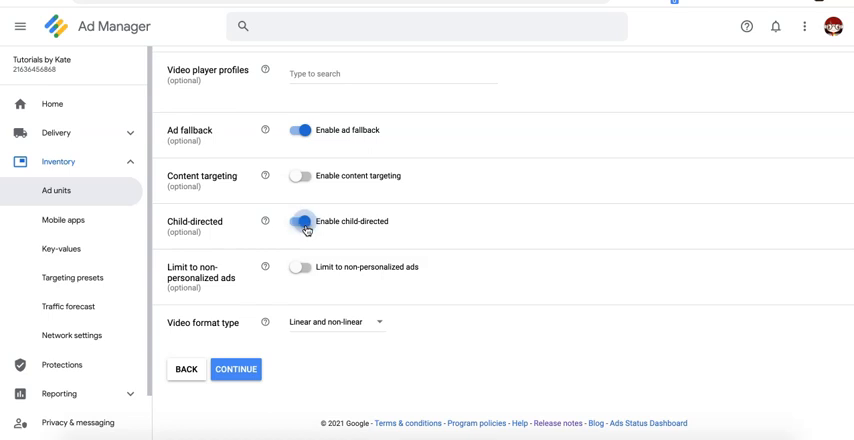
{"action": "left_click", "coordinate": [304, 222]}
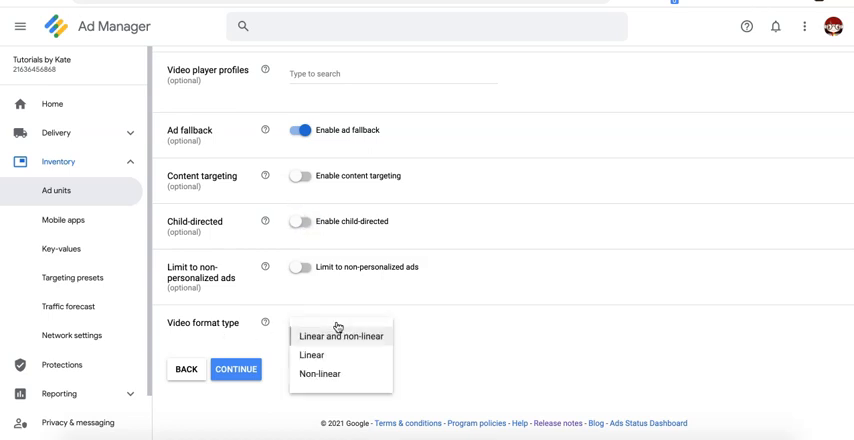
{"action": "left_click", "coordinate": [264, 322]}
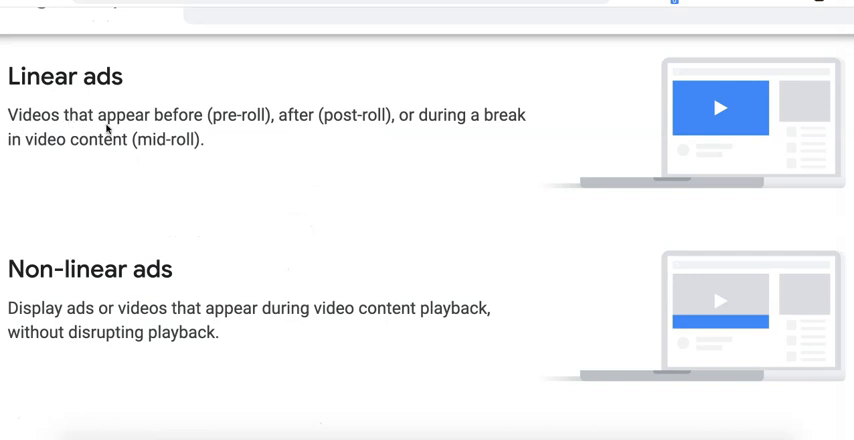
{"action": "mouse_move", "coordinate": [224, 136]}
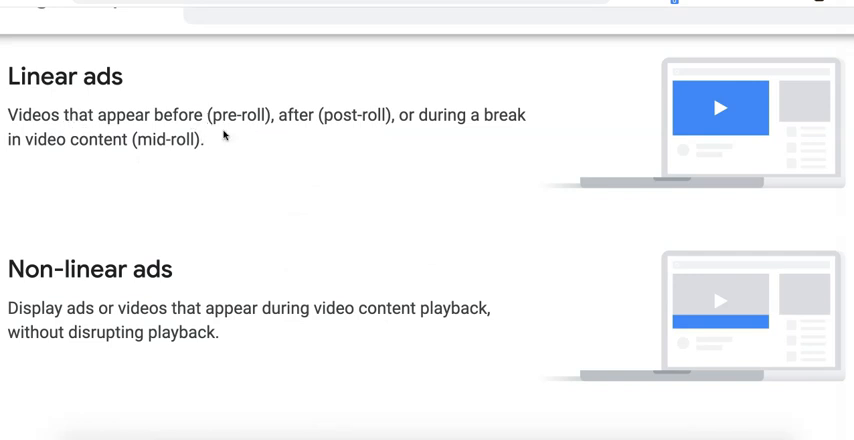
{"action": "mouse_move", "coordinate": [500, 132]}
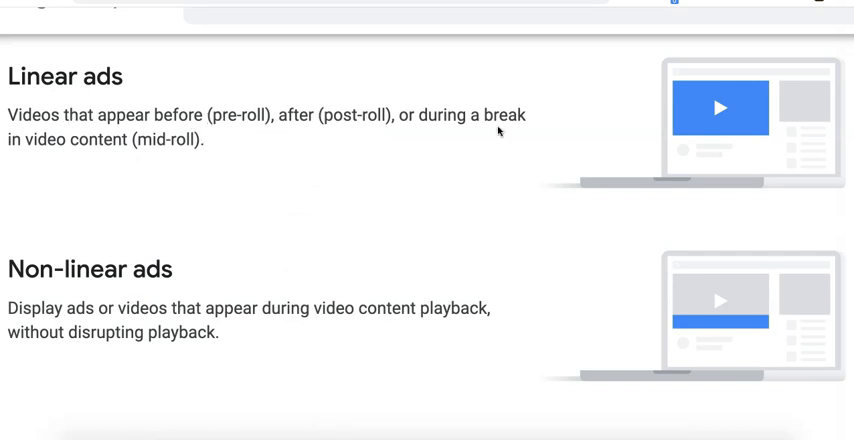
{"action": "mouse_move", "coordinate": [210, 172]}
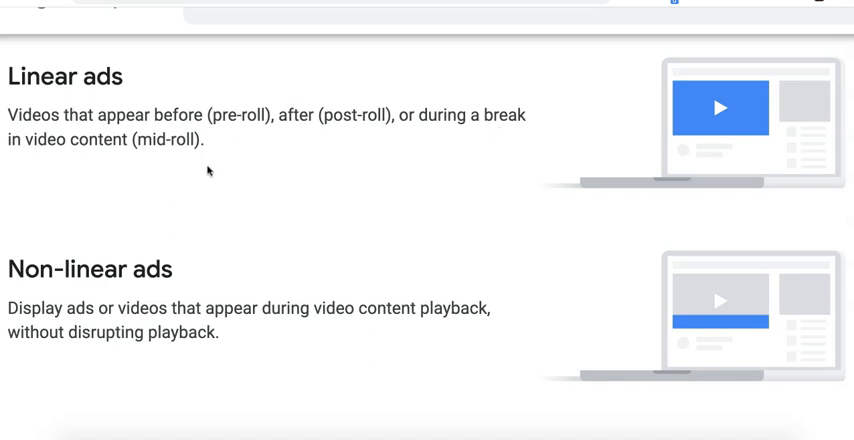
{"action": "mouse_move", "coordinate": [192, 292]}
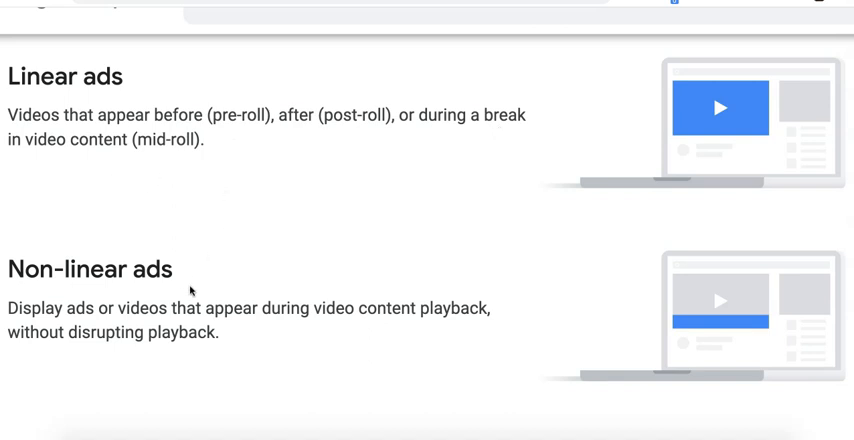
{"action": "mouse_move", "coordinate": [304, 330]}
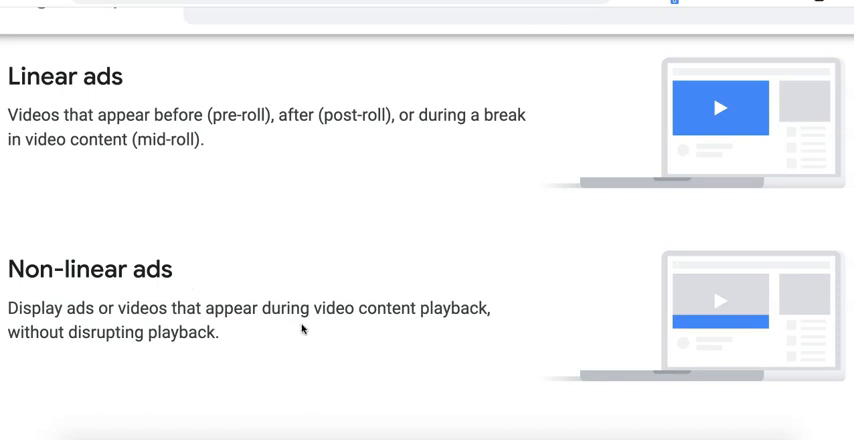
{"action": "mouse_move", "coordinate": [730, 336]}
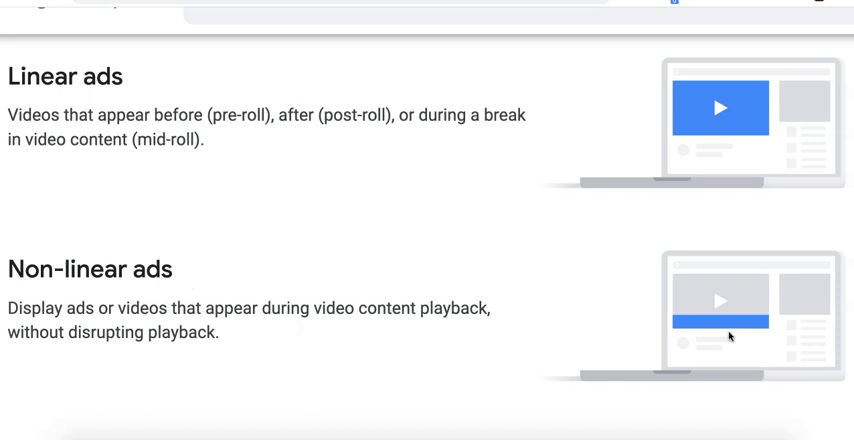
{"action": "mouse_move", "coordinate": [656, 350]}
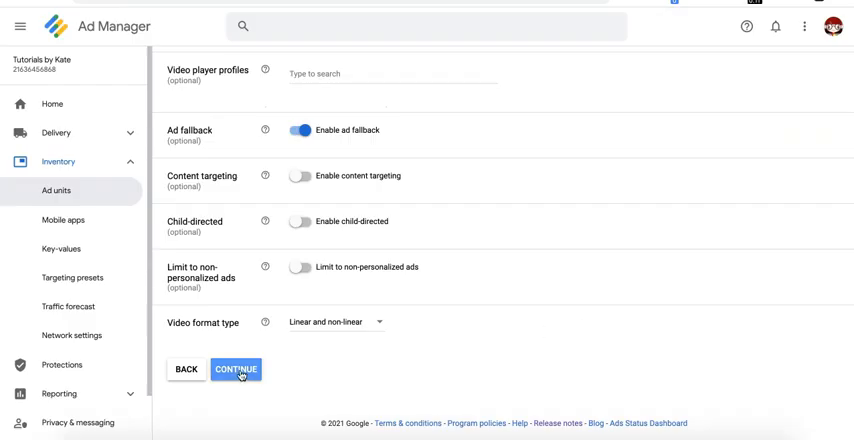
- Continue to the tag results showing the generated video tag URL for test_video_2
{"action": "left_click", "coordinate": [236, 368]}
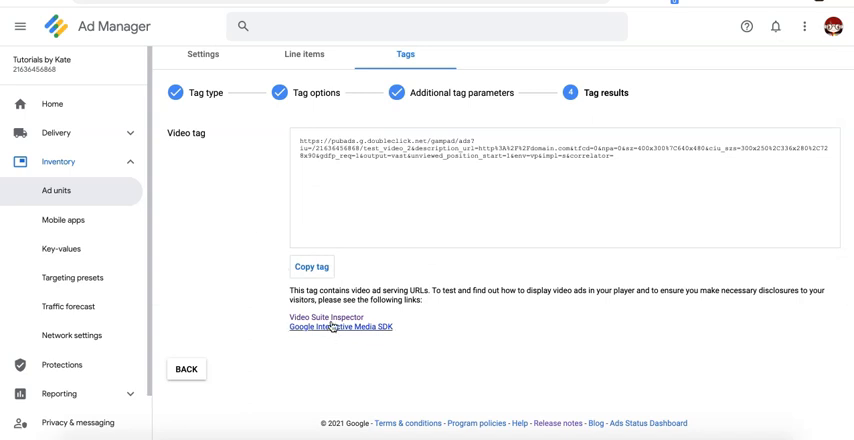
{"action": "mouse_move", "coordinate": [340, 328]}
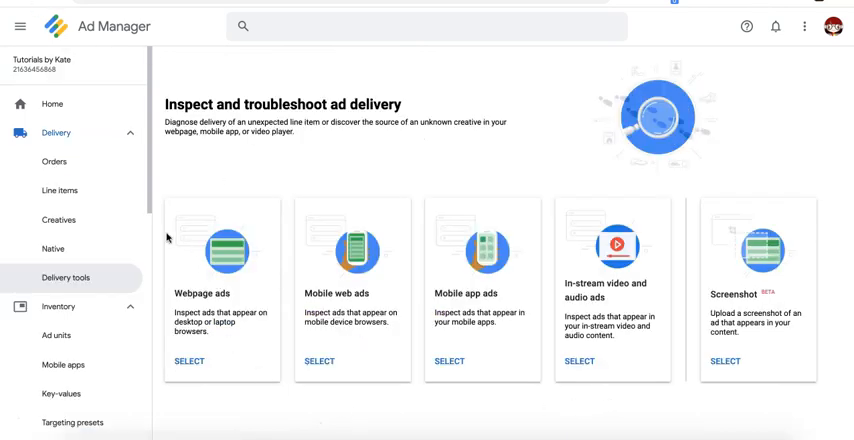
{"action": "mouse_move", "coordinate": [64, 280]}
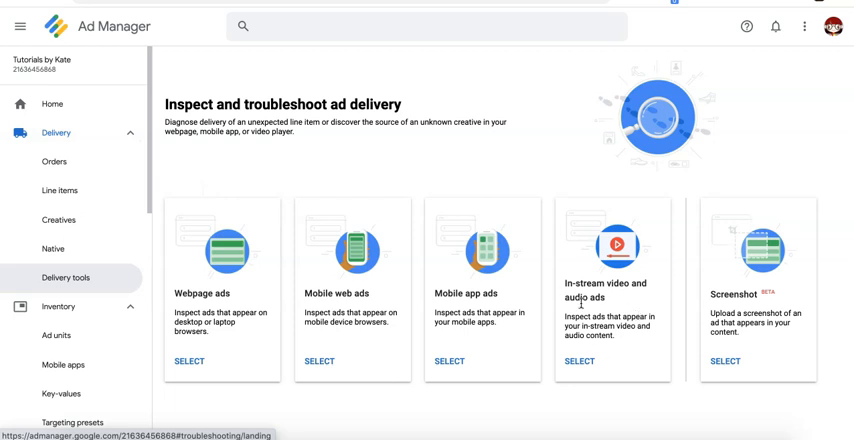
- Start a new line item in the order from the navigation
{"action": "left_click", "coordinate": [54, 160]}
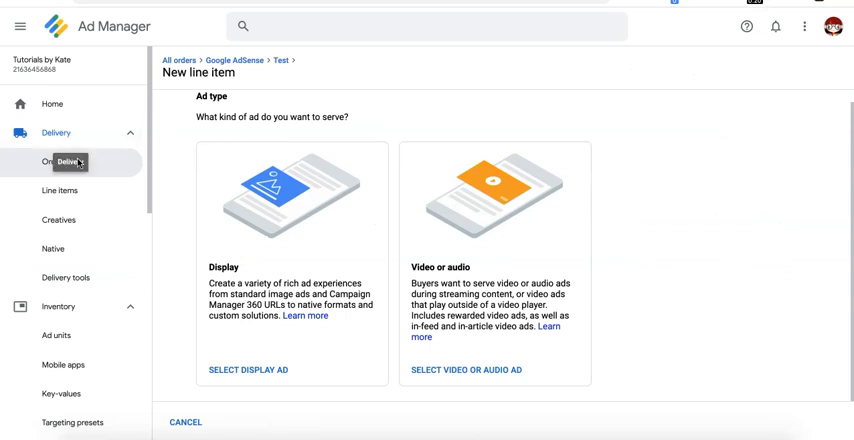
{"action": "mouse_move", "coordinate": [544, 104]}
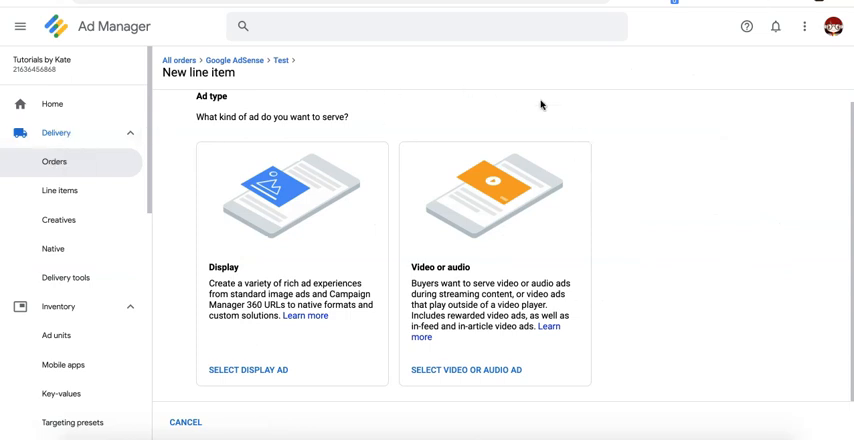
{"action": "mouse_move", "coordinate": [642, 212]}
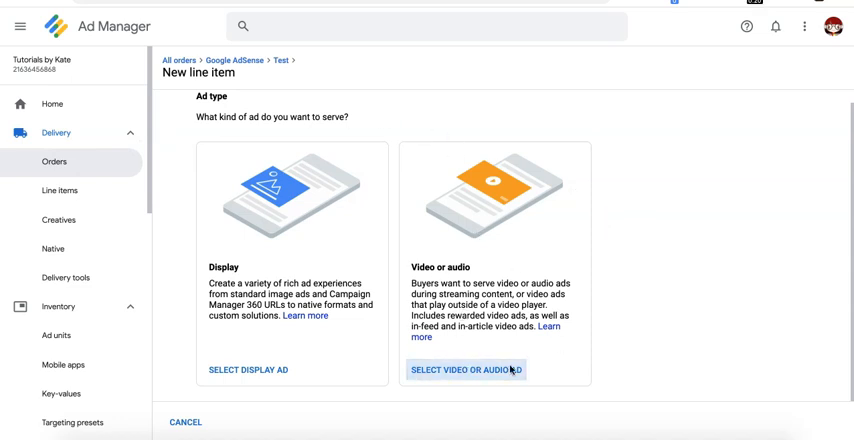
- Make the line item a Video or audio ad named 'video_test_line item' and show its type options
{"action": "left_click", "coordinate": [466, 368]}
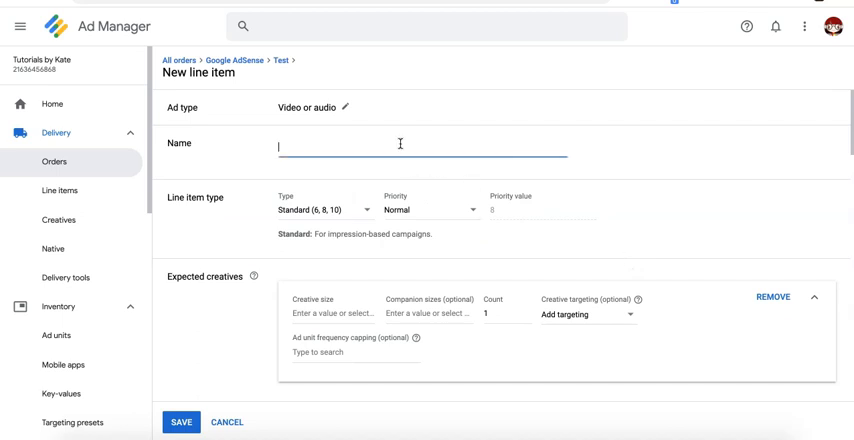
{"action": "type", "text": "video."}
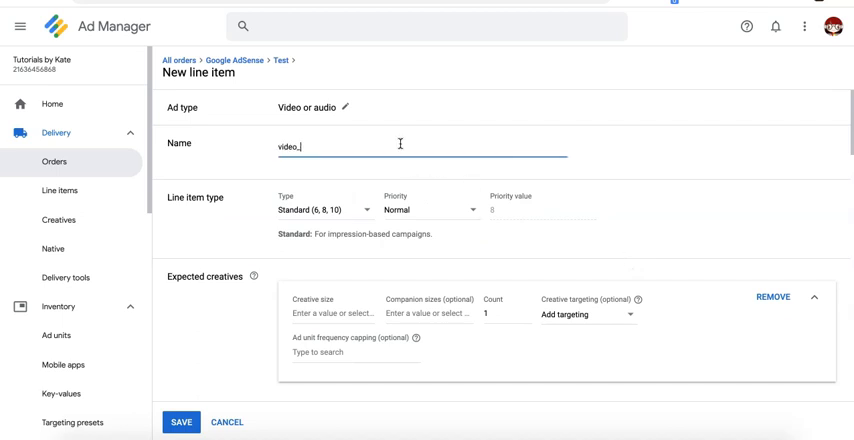
{"action": "type", "text": "test_line"}
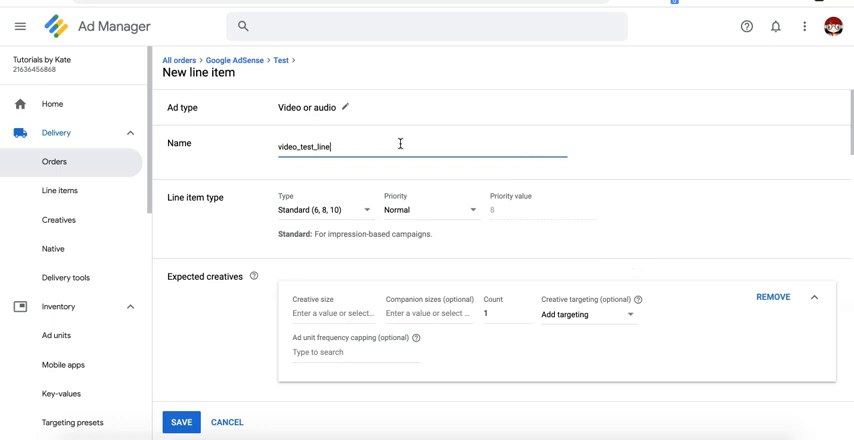
{"action": "type", "text": "item"}
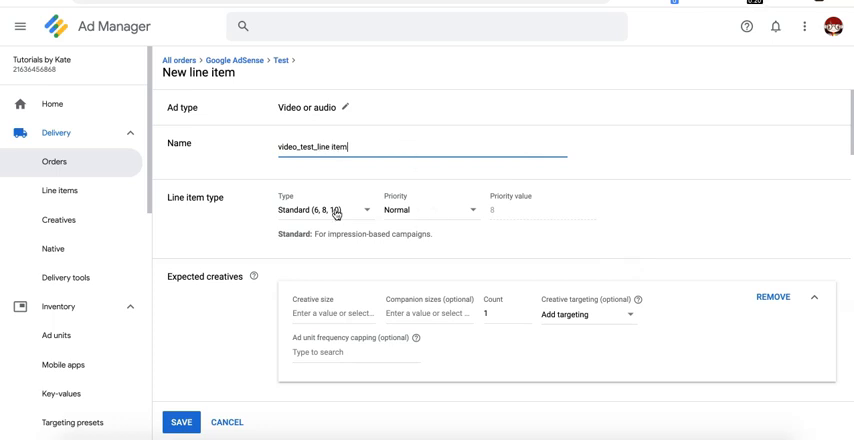
{"action": "left_click", "coordinate": [324, 210]}
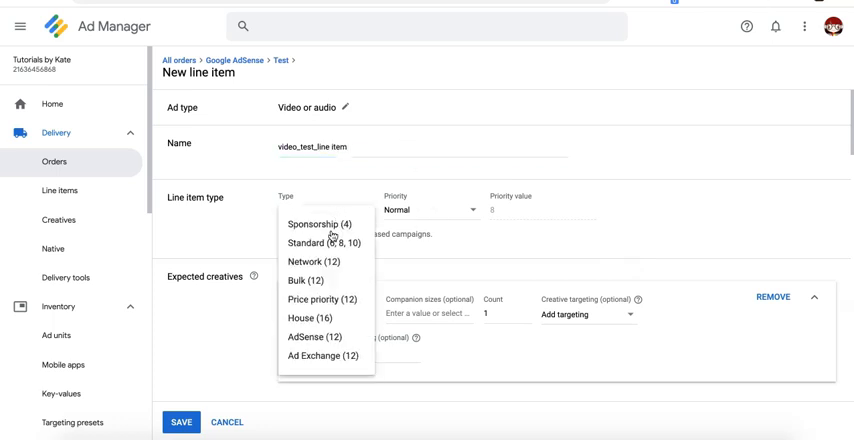
- Set the type to Ad Exchange and add a 640x480v second expected creative
{"action": "left_click", "coordinate": [316, 356]}
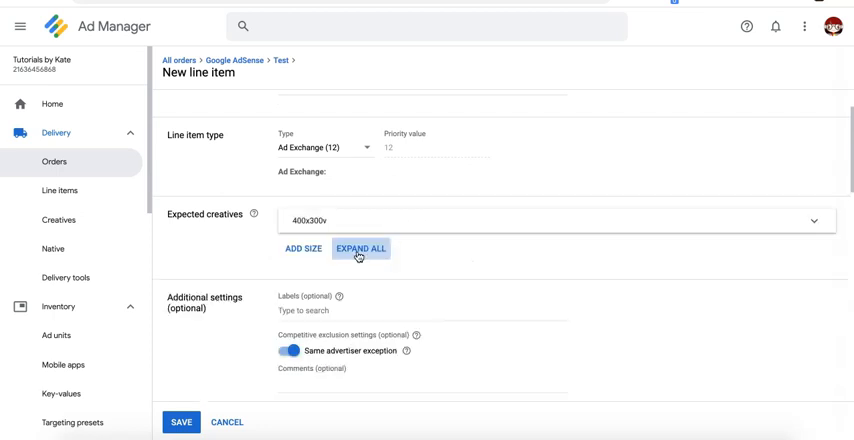
{"action": "left_click", "coordinate": [360, 248]}
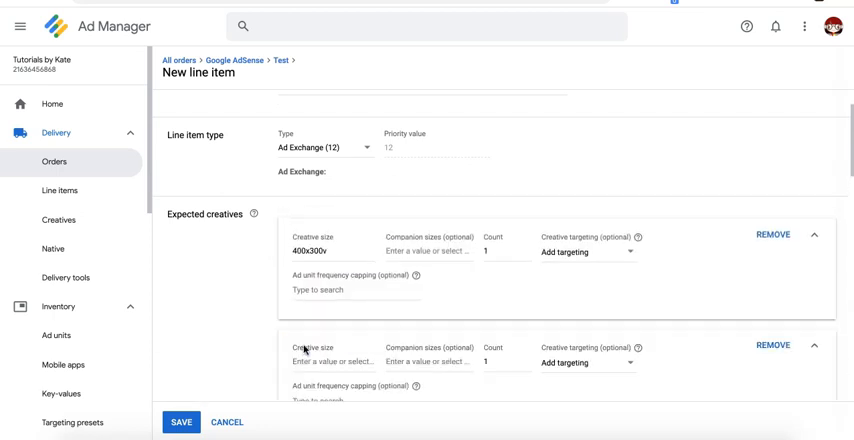
{"action": "left_click", "coordinate": [324, 296]}
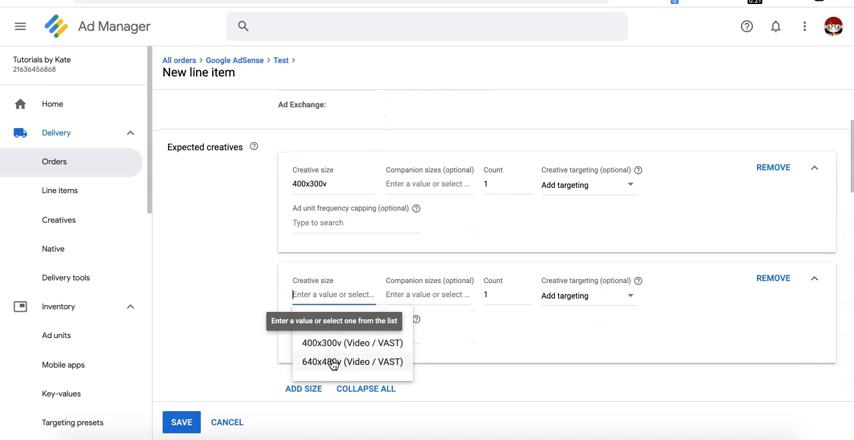
{"action": "left_click", "coordinate": [340, 362]}
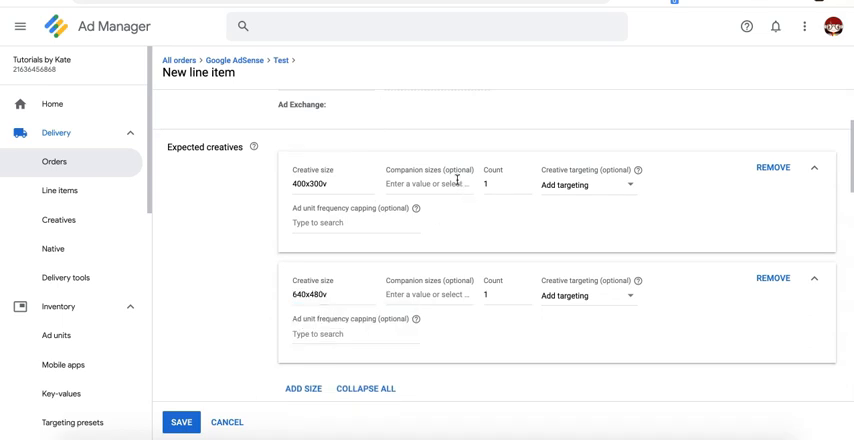
- Give the 400x300v creative a 300x250 companion size and start entering 336x2
{"action": "left_click", "coordinate": [424, 184]}
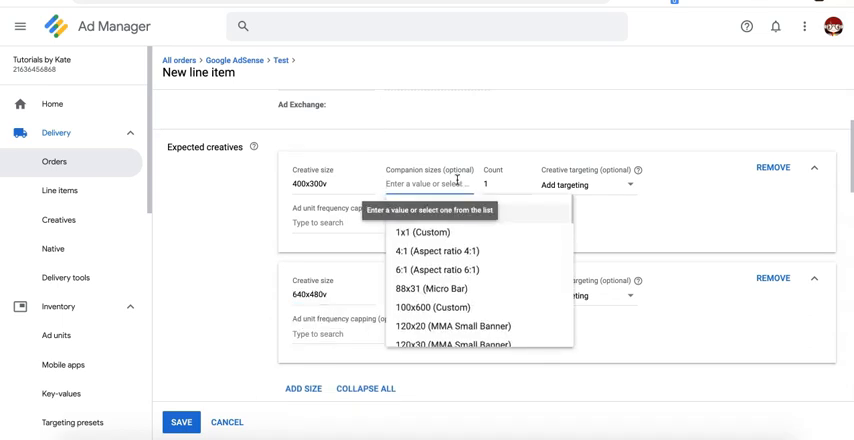
{"action": "type", "text": "300x2"}
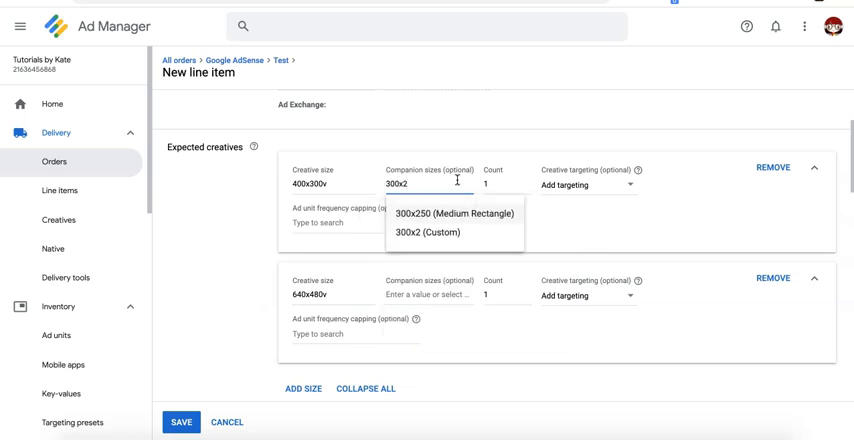
{"action": "left_click", "coordinate": [448, 212]}
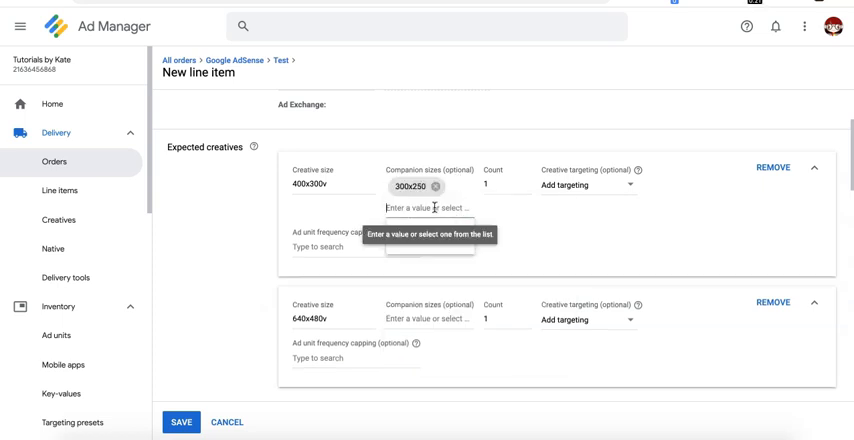
{"action": "type", "text": "336x2"}
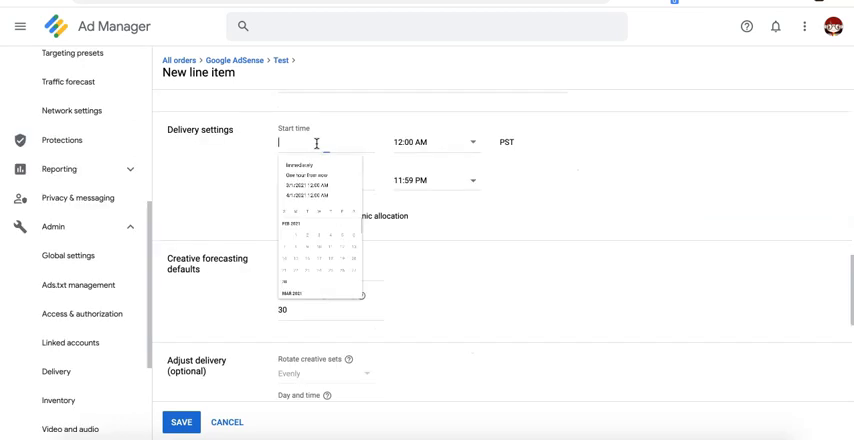
- Start delivery immediately and include the test_video_2 ad unit in inventory targeting
{"action": "left_click", "coordinate": [318, 172]}
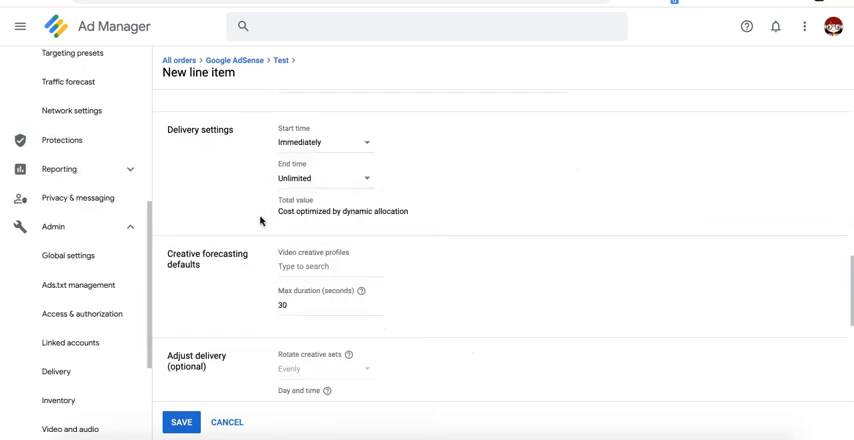
{"action": "scroll", "scroll_direction": "down", "scroll_amount": 3}
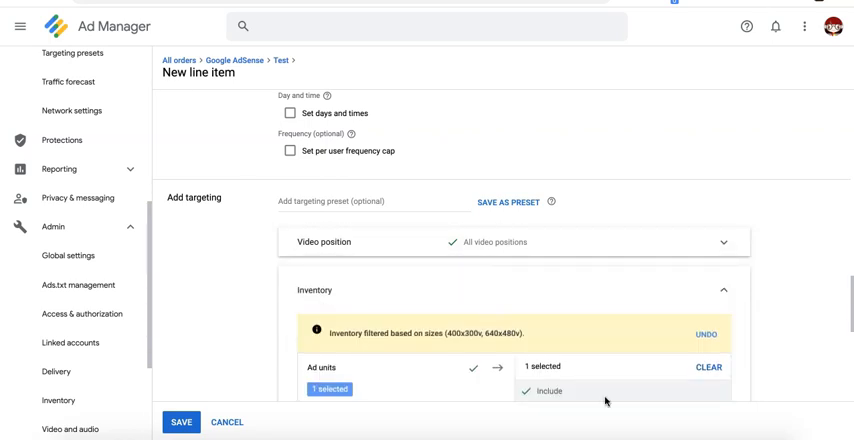
{"action": "left_click", "coordinate": [708, 368]}
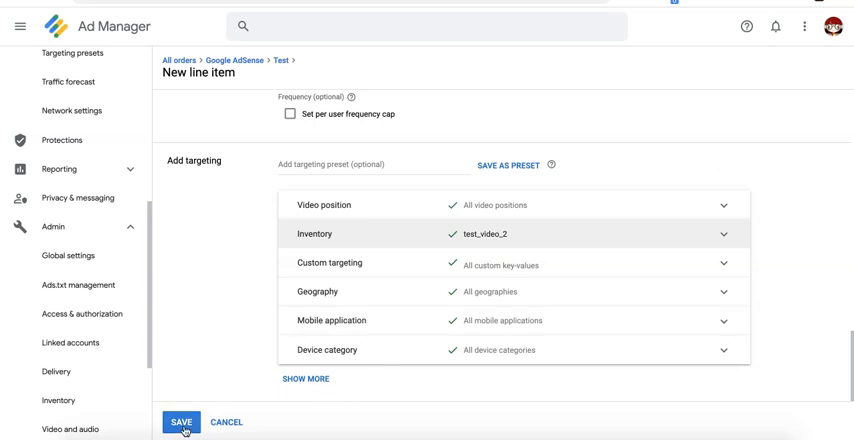
- Save video_test_line item, view its Creatives list and begin adding a creative
{"action": "left_click", "coordinate": [182, 420]}
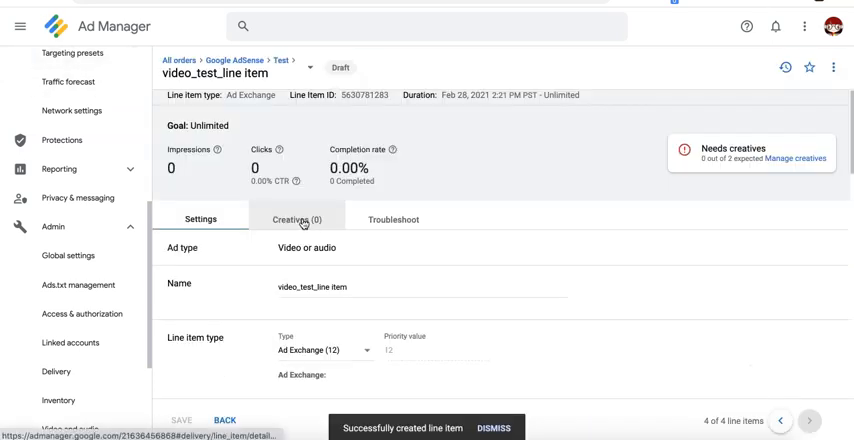
{"action": "left_click", "coordinate": [296, 220]}
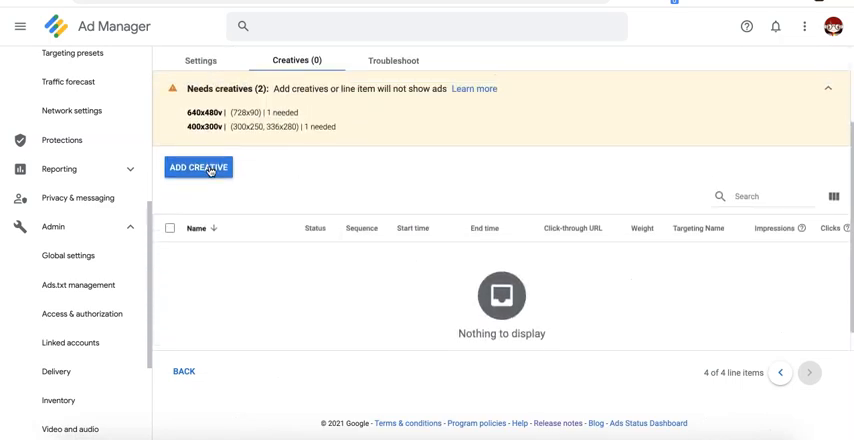
{"action": "left_click", "coordinate": [198, 168]}
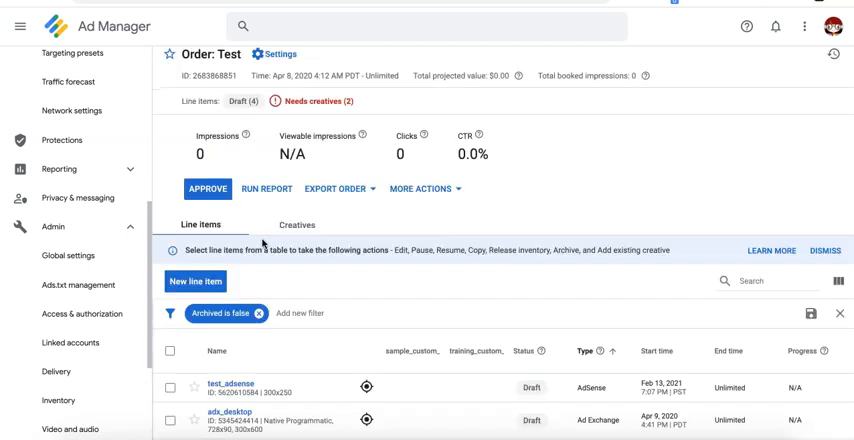
{"action": "mouse_move", "coordinate": [304, 284]}
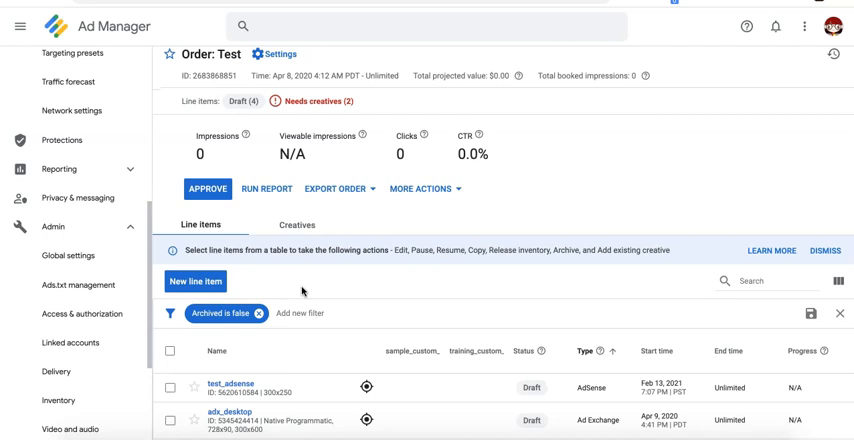
{"action": "mouse_move", "coordinate": [320, 284]}
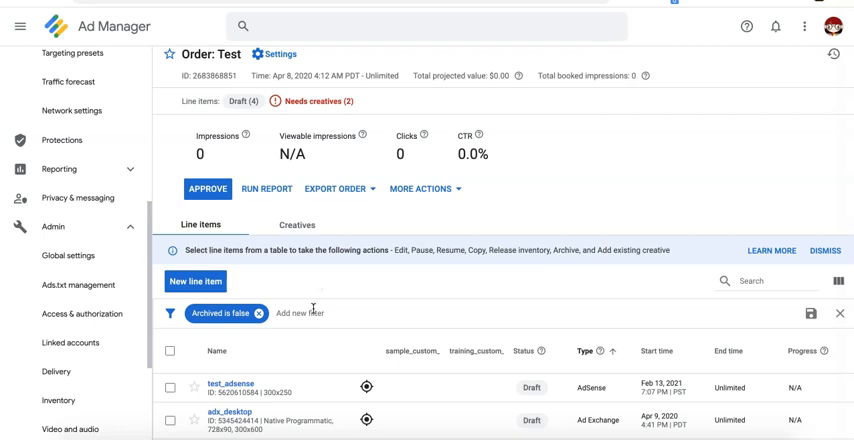
{"action": "mouse_move", "coordinate": [344, 274]}
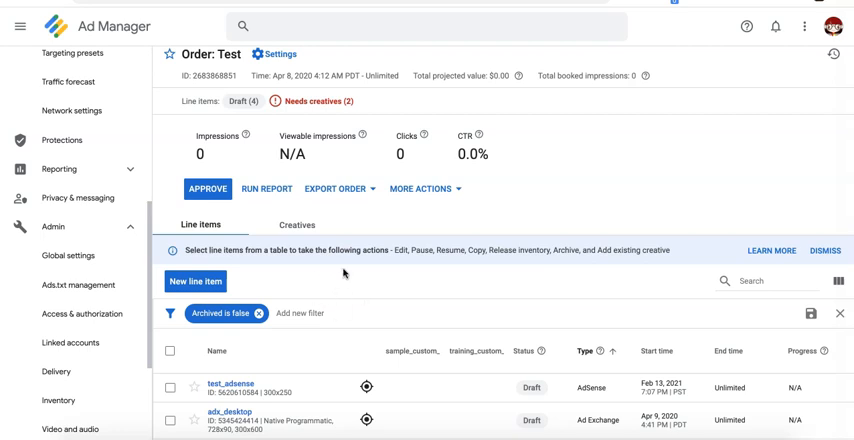
{"action": "mouse_move", "coordinate": [358, 298]}
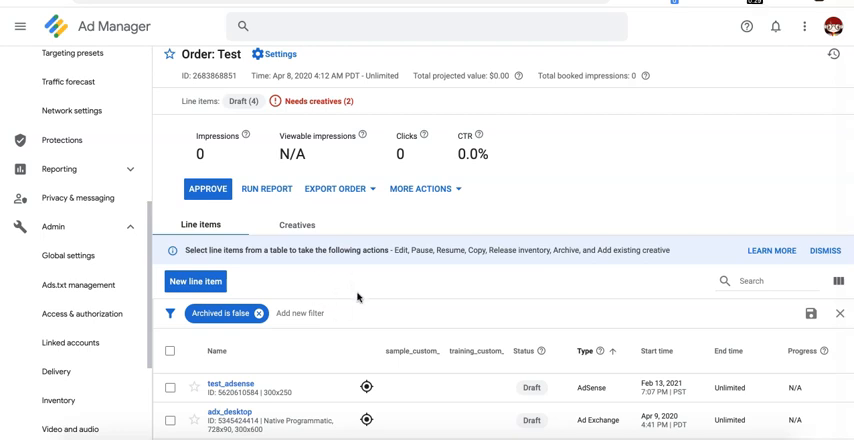
{"action": "mouse_move", "coordinate": [356, 296]}
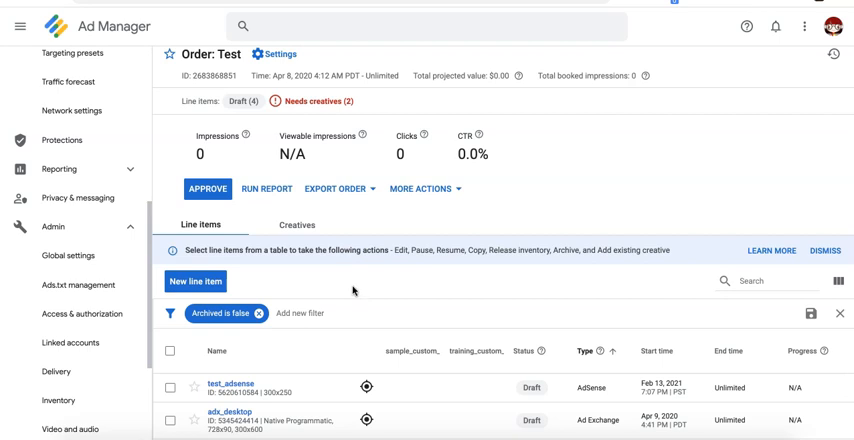
{"action": "mouse_move", "coordinate": [12, 20]}
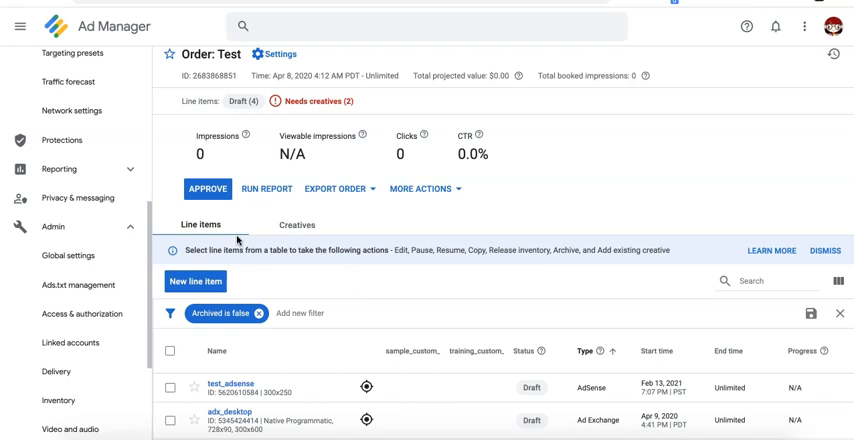
{"action": "mouse_move", "coordinate": [220, 212]}
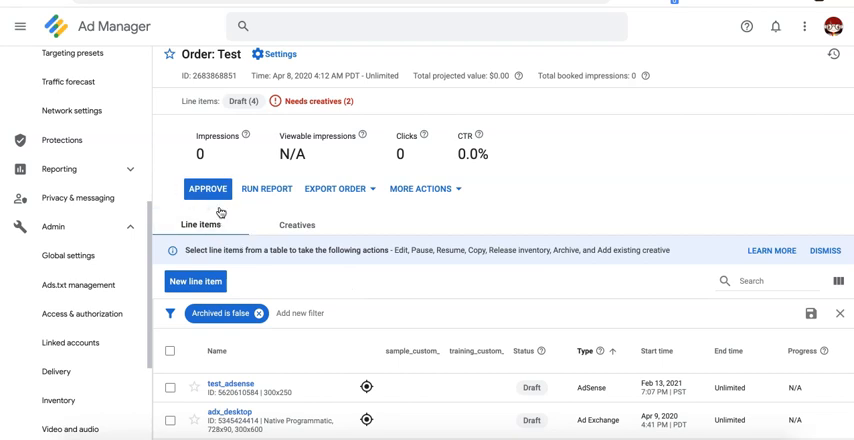
{"action": "mouse_move", "coordinate": [174, 128]}
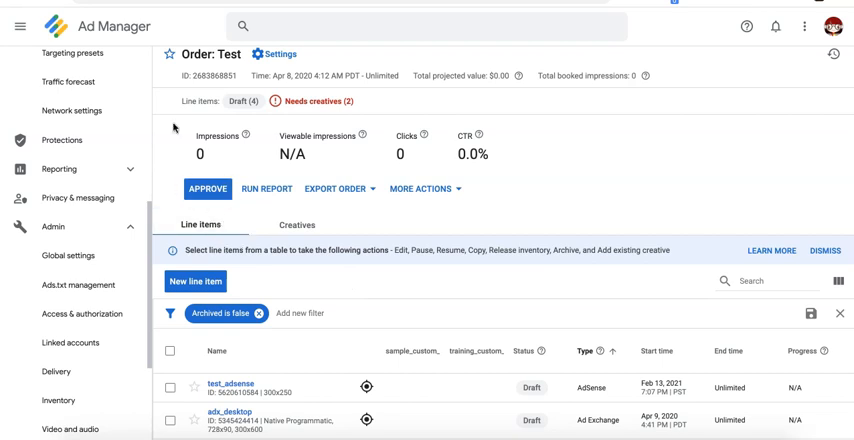